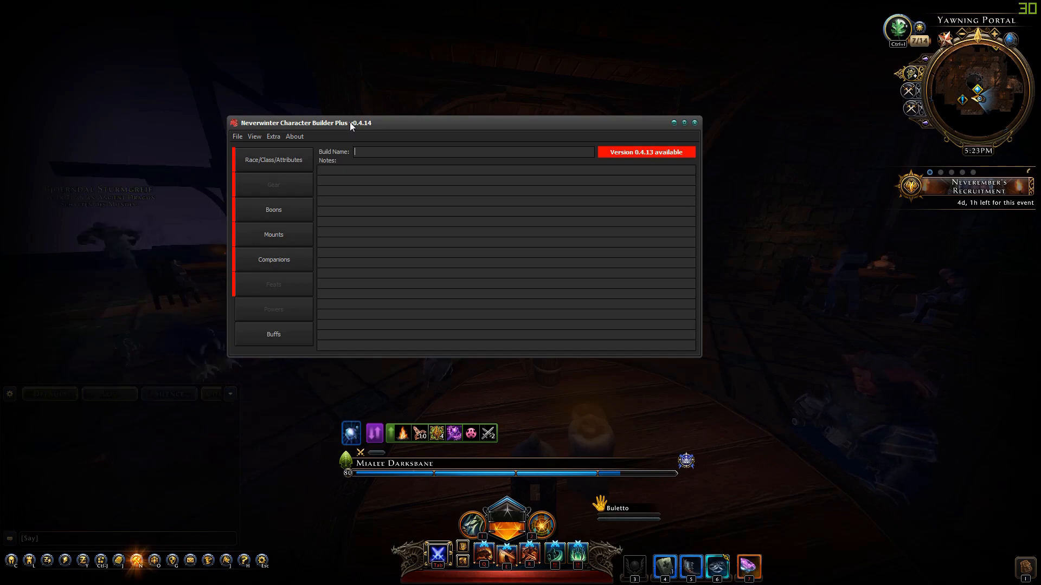
# Step: Show the Change Log window from the About menu's Change Tracker
pyautogui.click(236, 116)
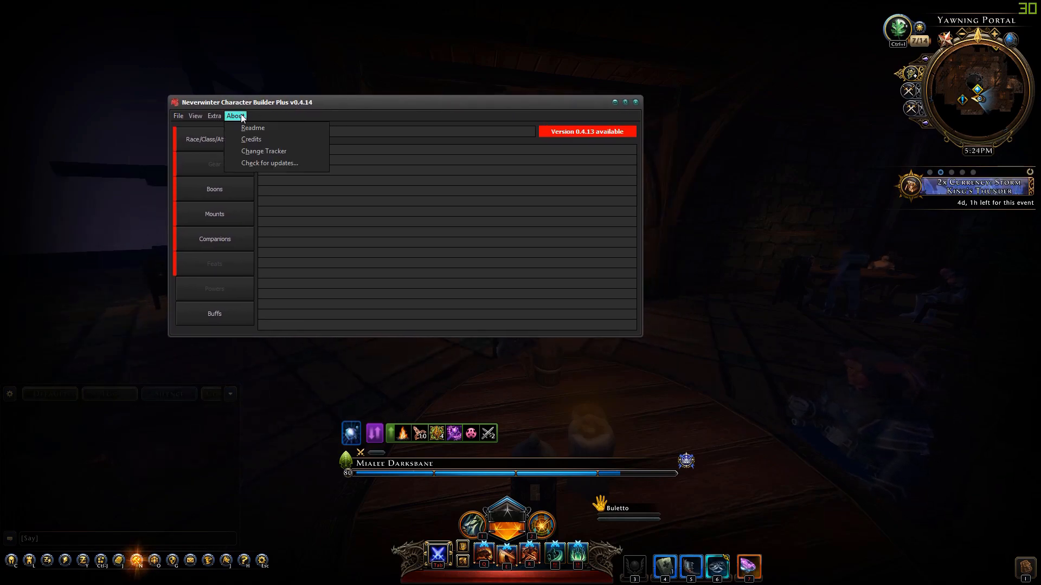
pyautogui.click(263, 150)
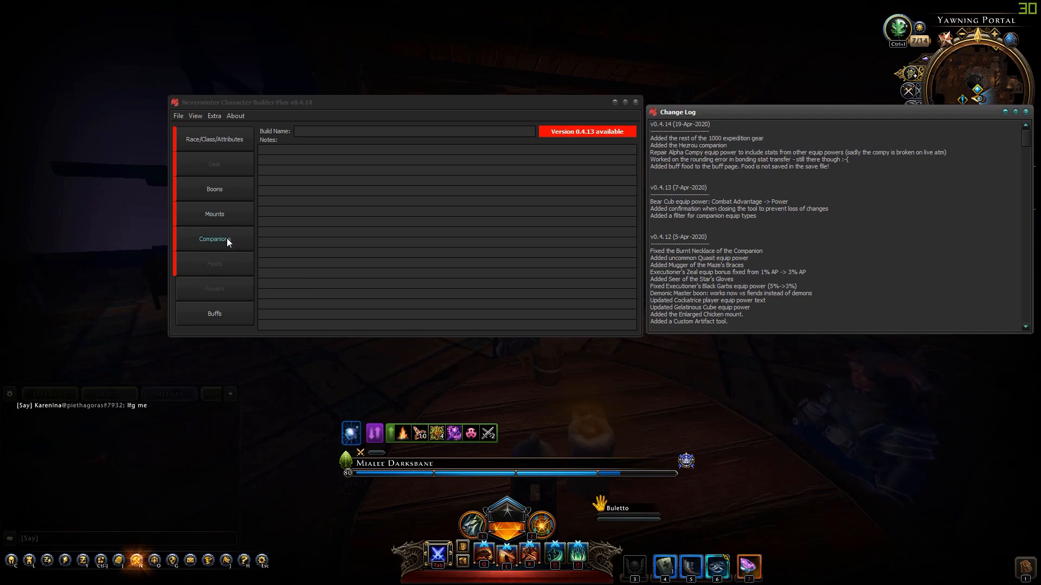
pyautogui.moveTo(245, 254)
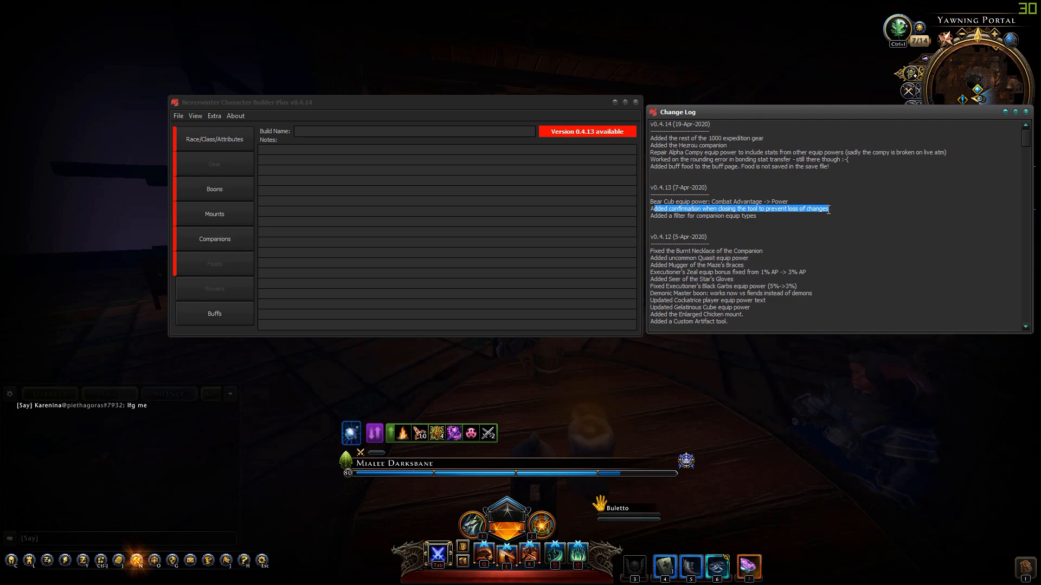
pyautogui.click(634, 102)
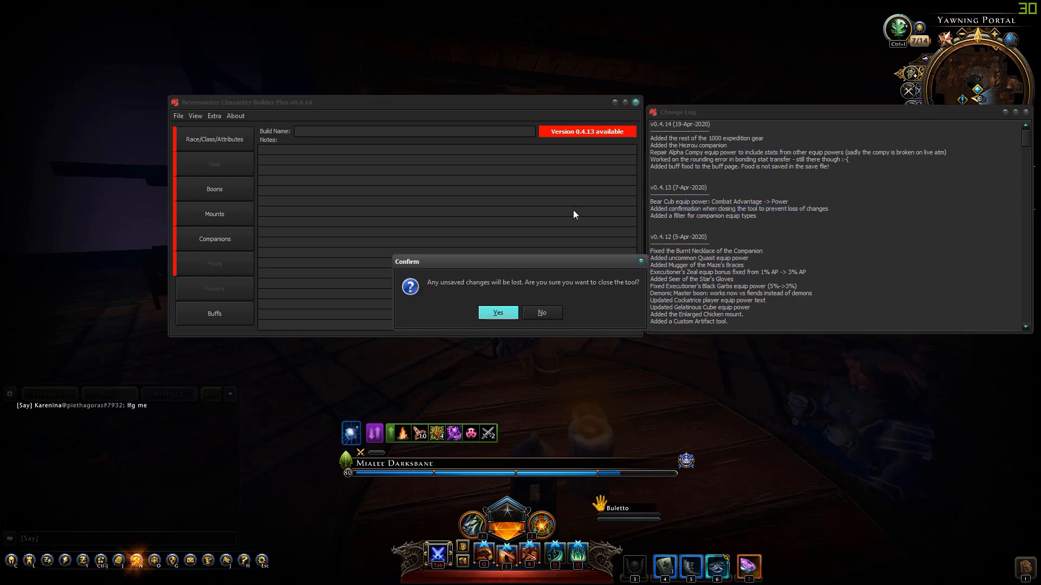
pyautogui.moveTo(604, 292)
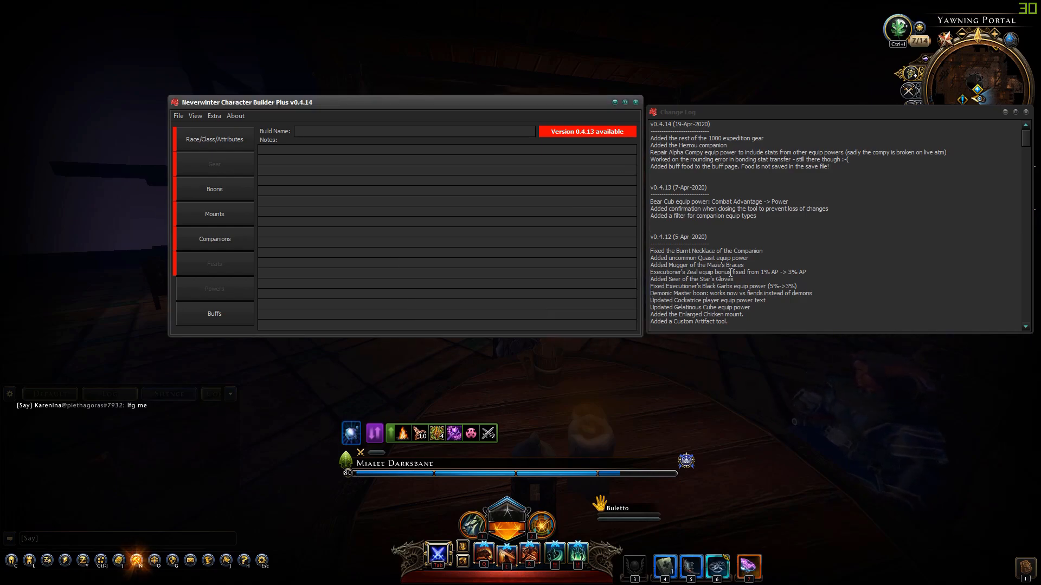
pyautogui.moveTo(498, 262)
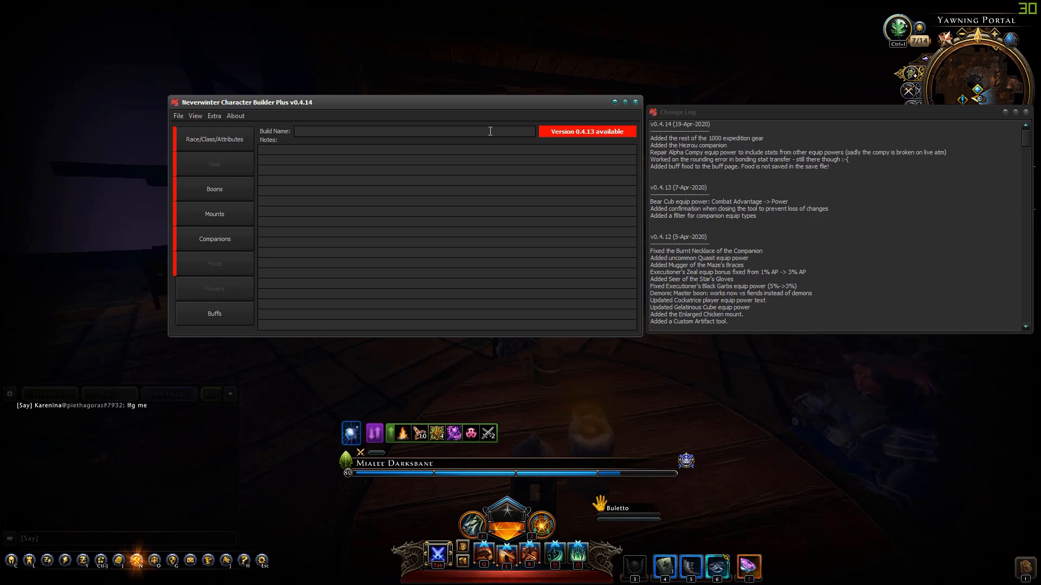
pyautogui.moveTo(499, 146)
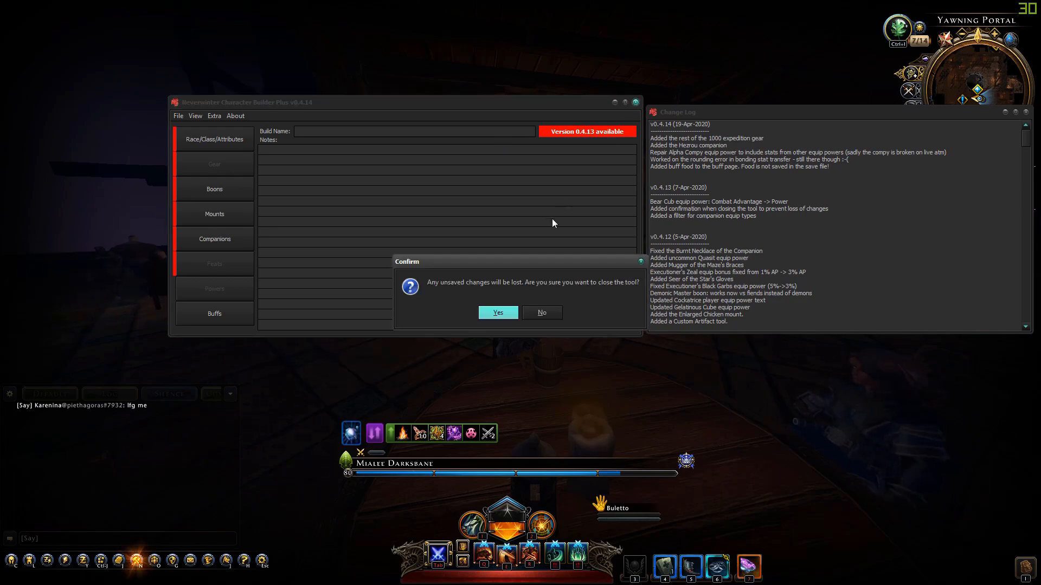
pyautogui.moveTo(480, 255)
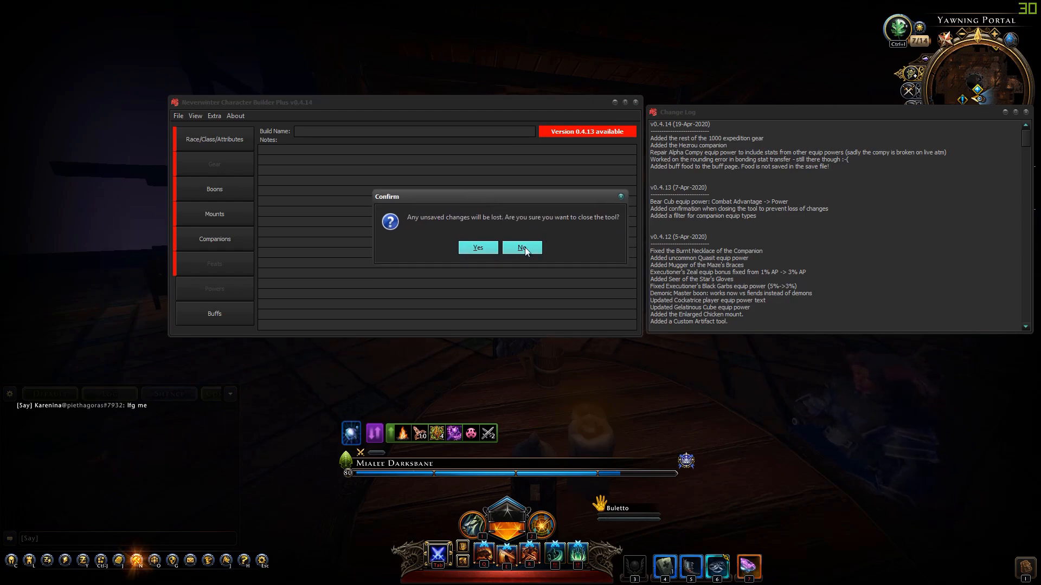
pyautogui.click(521, 247)
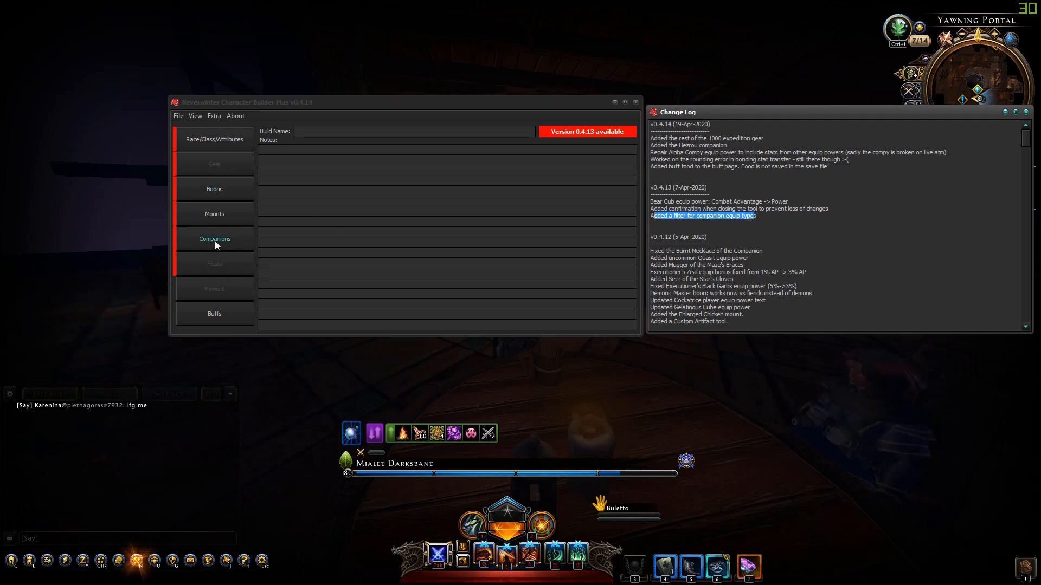
# Step: Preview companion powers from Alphonse Knox's Discipline through Barbarian Shaman's Wisdom in the power picker
pyautogui.click(213, 139)
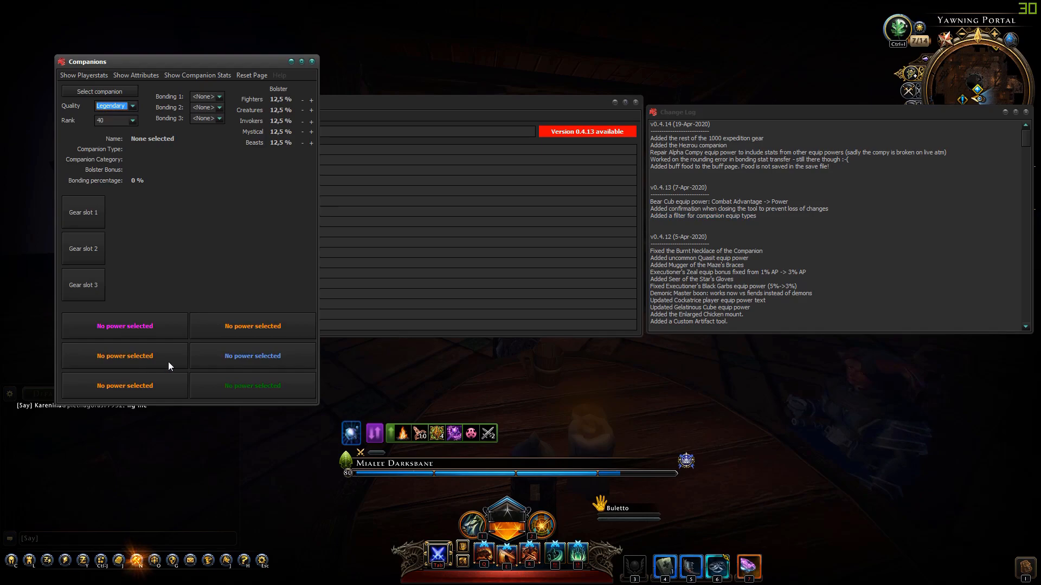
pyautogui.click(124, 326)
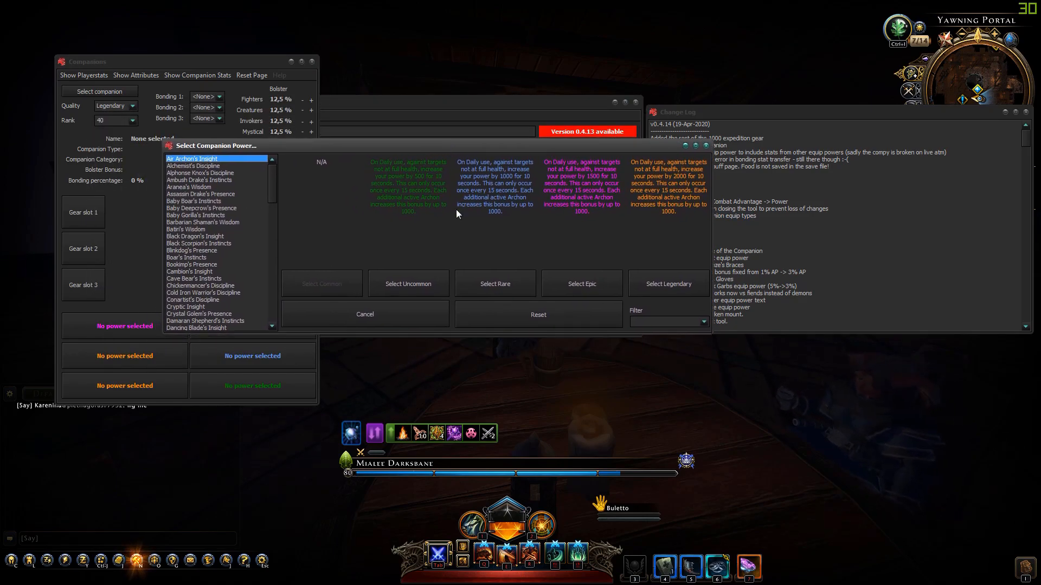
pyautogui.click(202, 173)
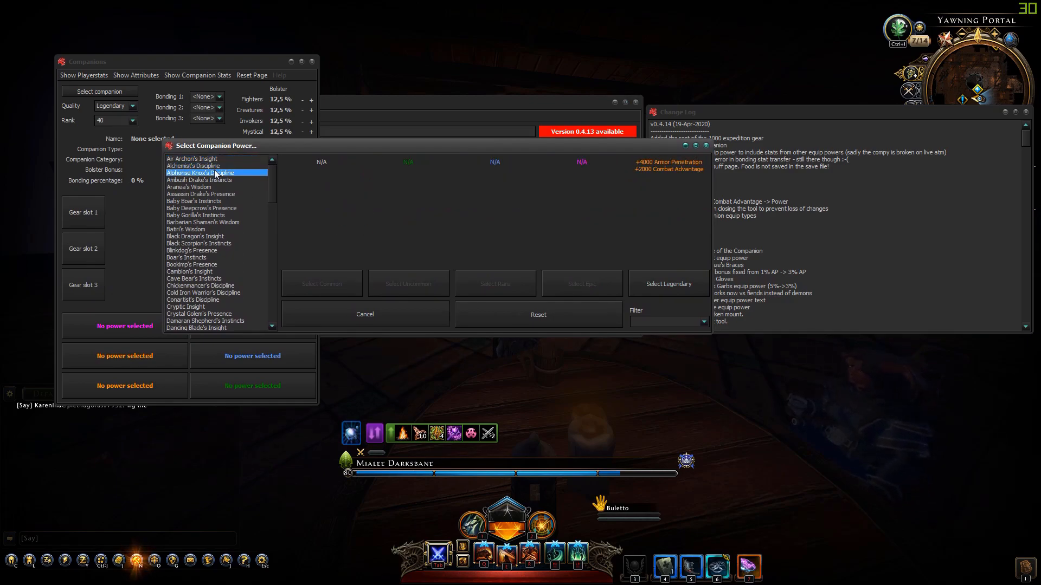
pyautogui.click(200, 179)
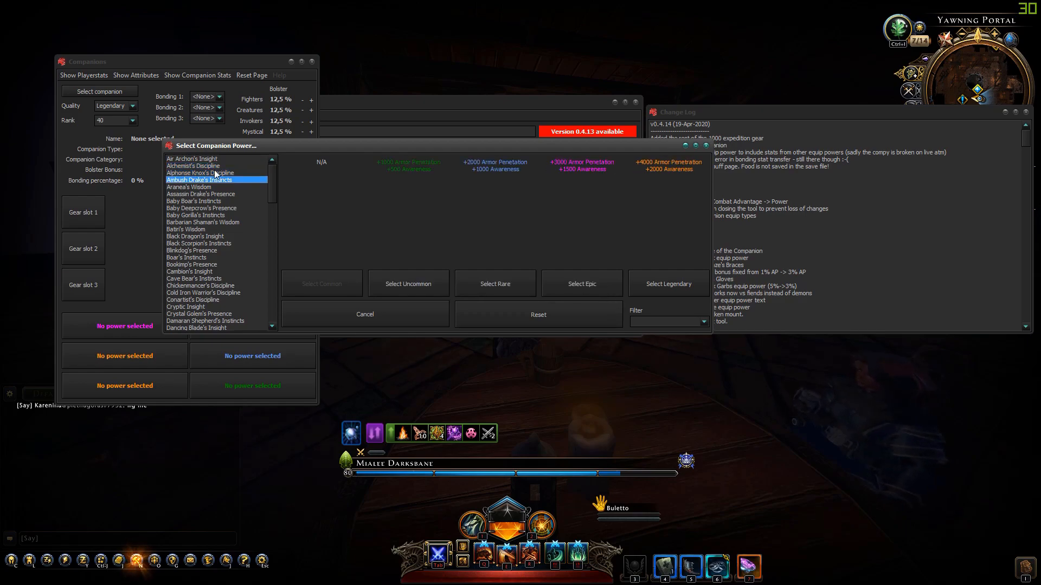
pyautogui.click(194, 200)
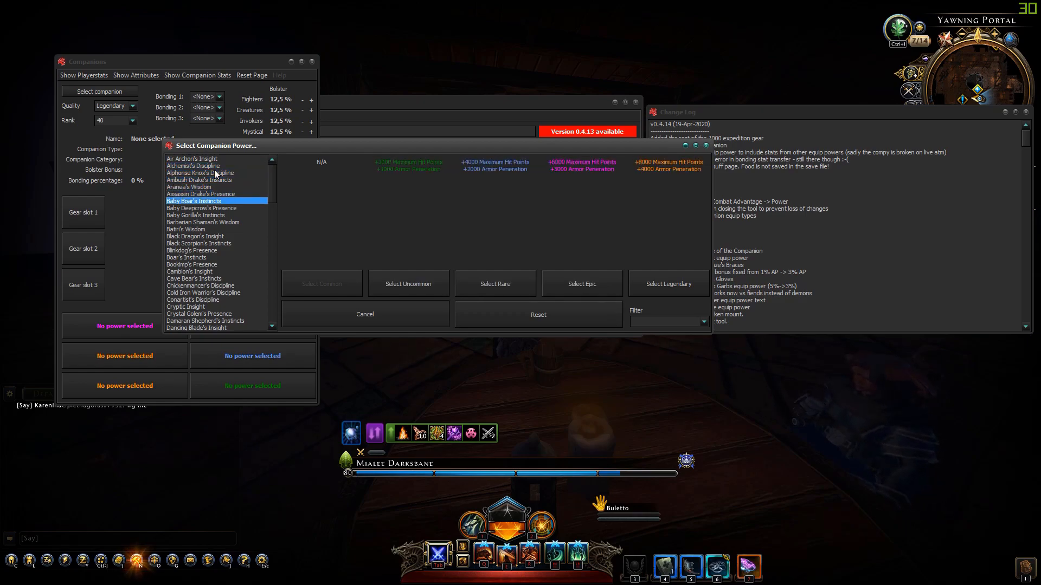
pyautogui.click(201, 208)
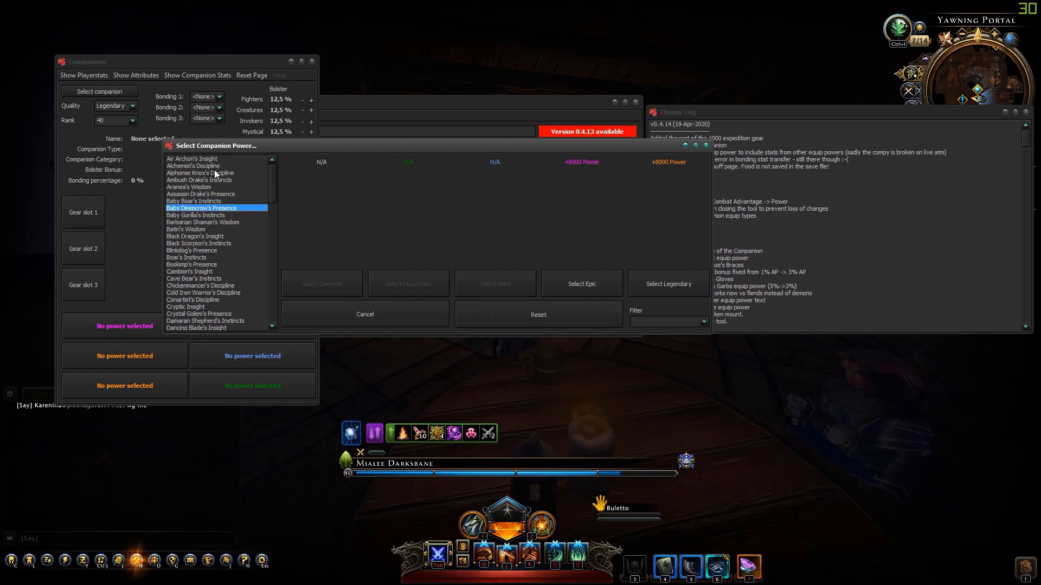
pyautogui.click(201, 221)
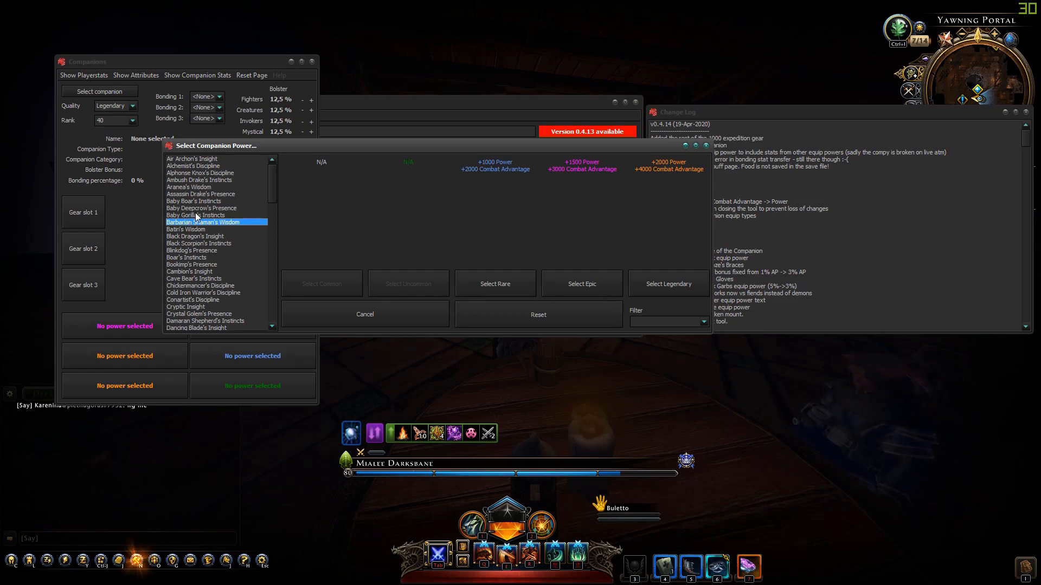
pyautogui.moveTo(277, 230)
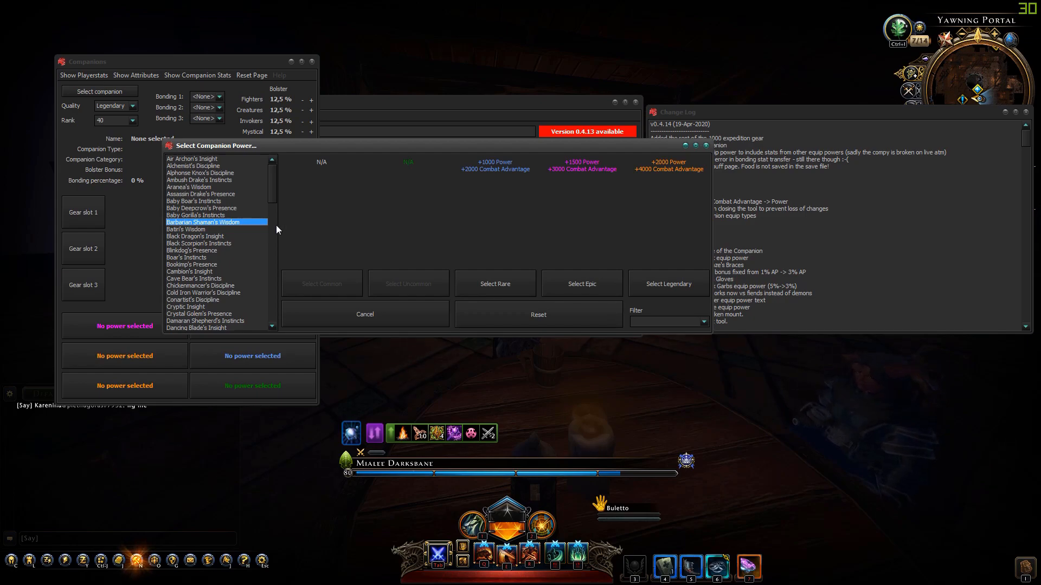
pyautogui.moveTo(672, 316)
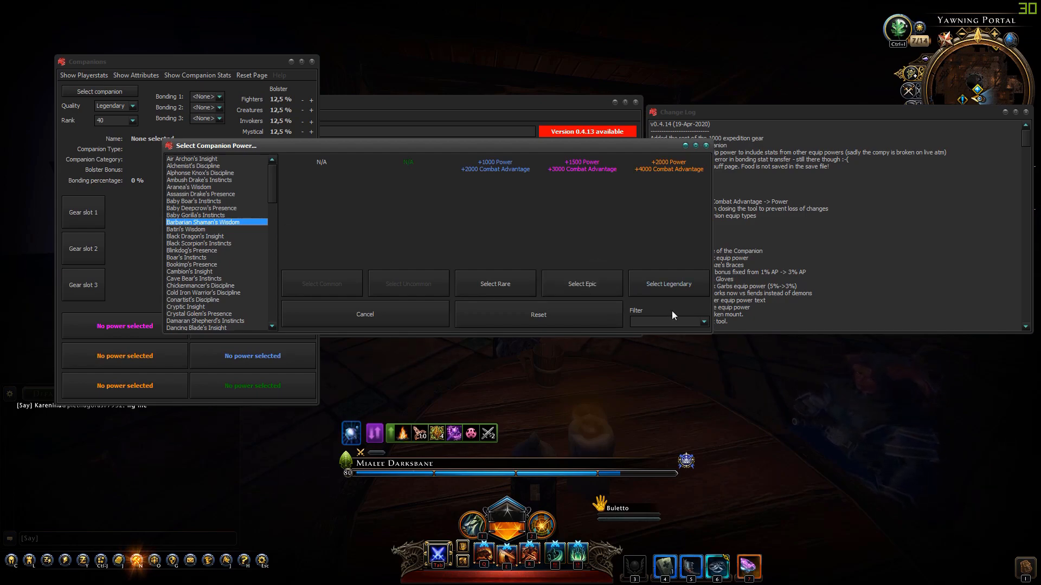
pyautogui.moveTo(686, 342)
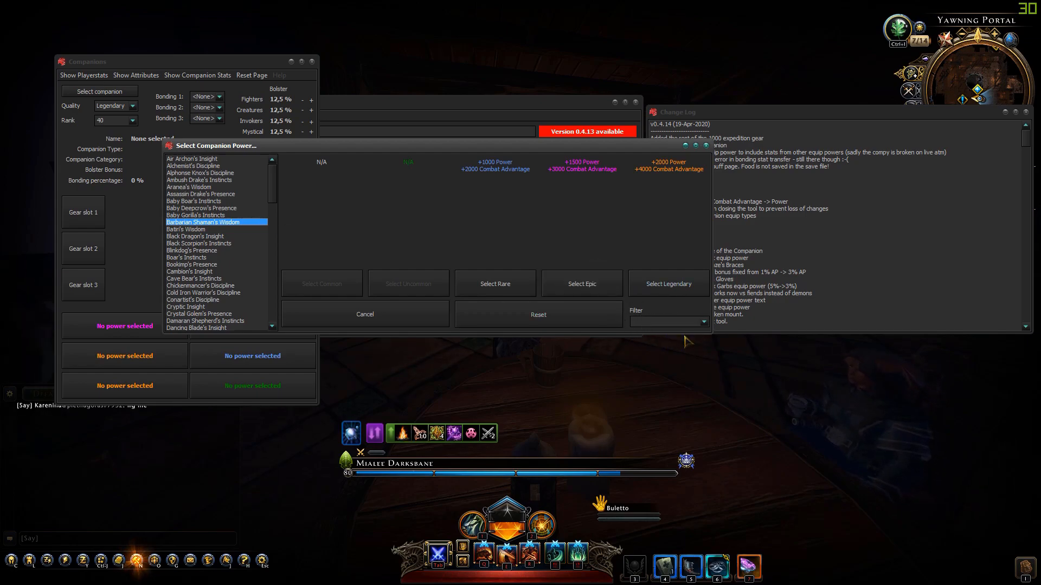
# Step: Filter the companion powers by Power and compare Baby Deepcrow, Crystal Golem, Hunting Hawk and Kenku Archer
pyautogui.click(702, 322)
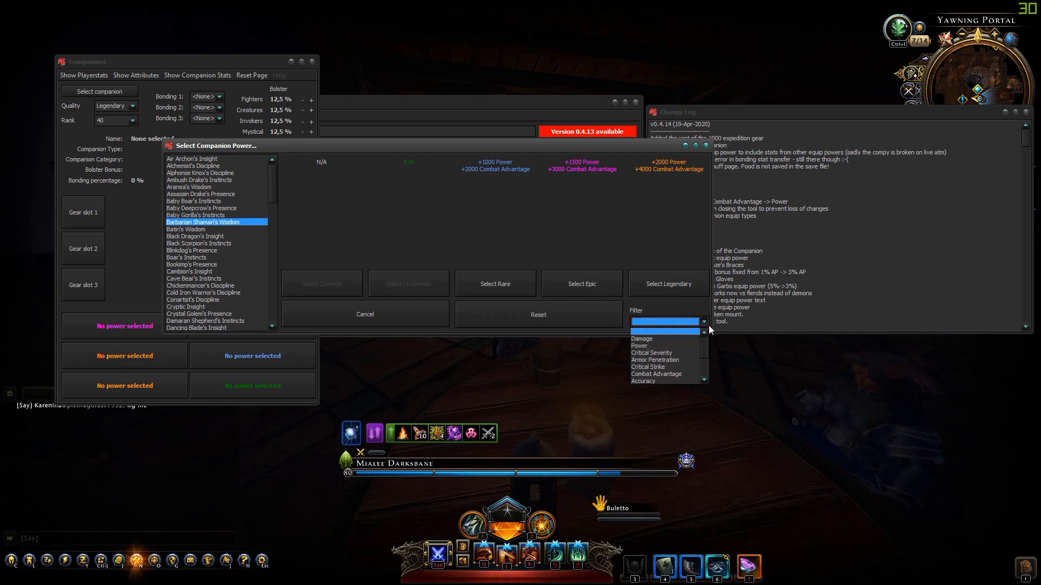
pyautogui.moveTo(707, 340)
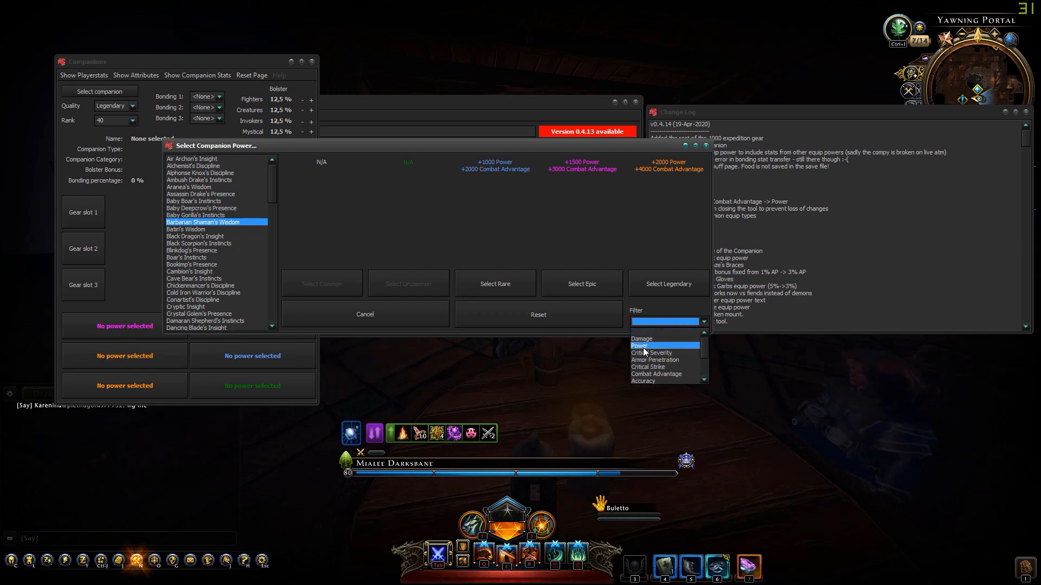
pyautogui.click(641, 345)
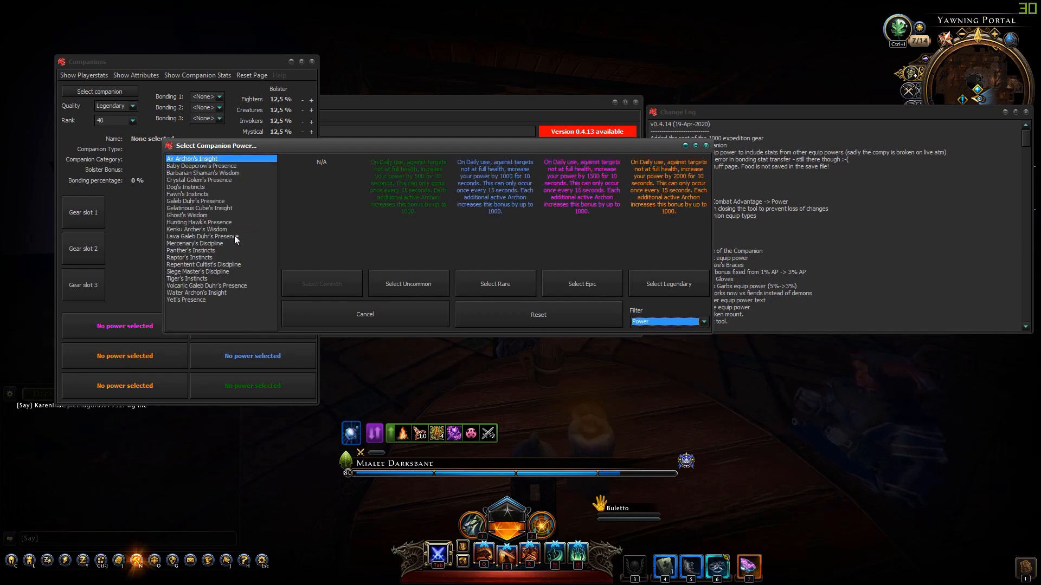
pyautogui.moveTo(192, 304)
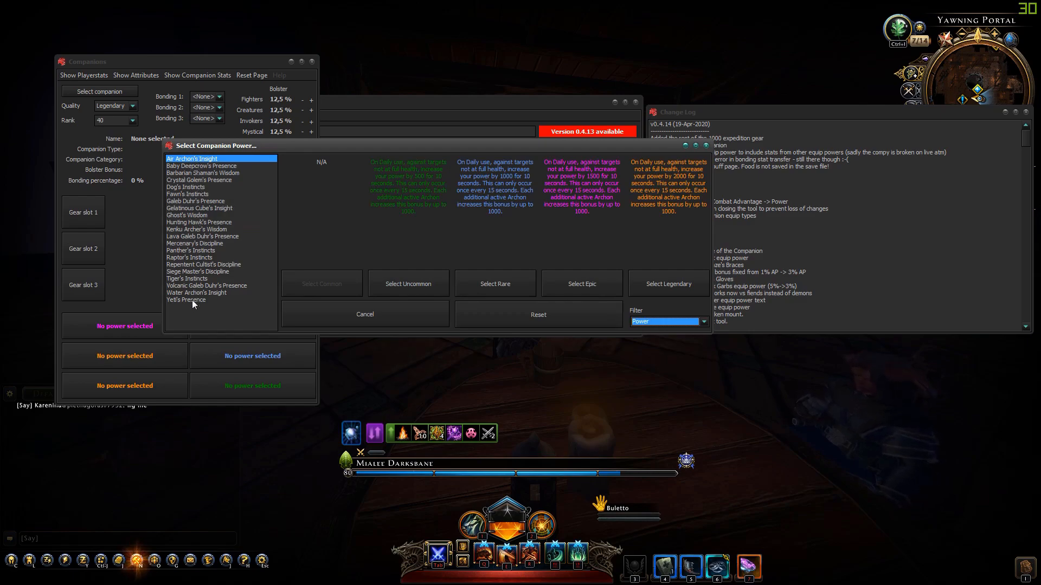
pyautogui.moveTo(616, 237)
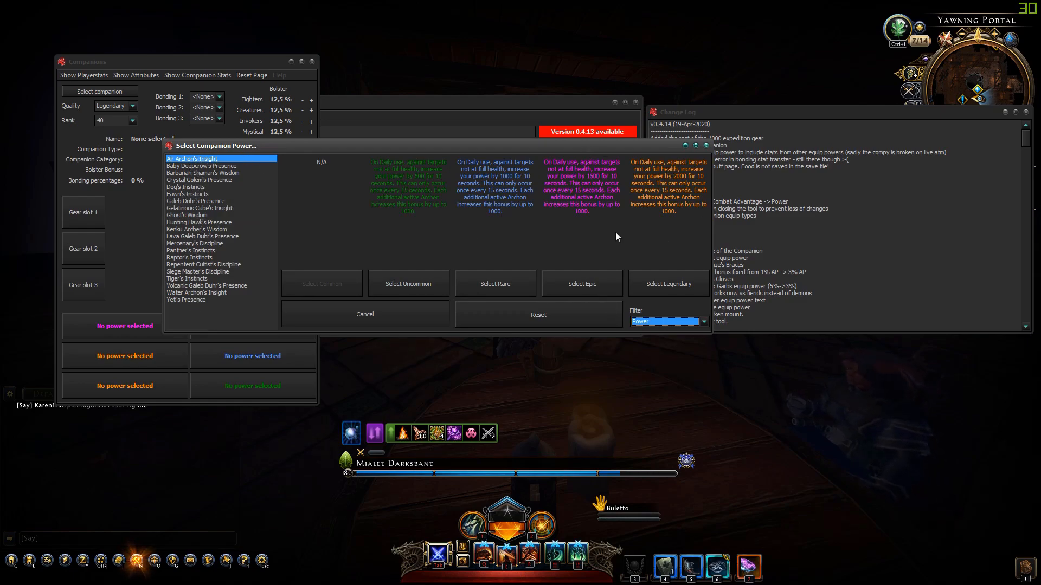
pyautogui.moveTo(650, 179)
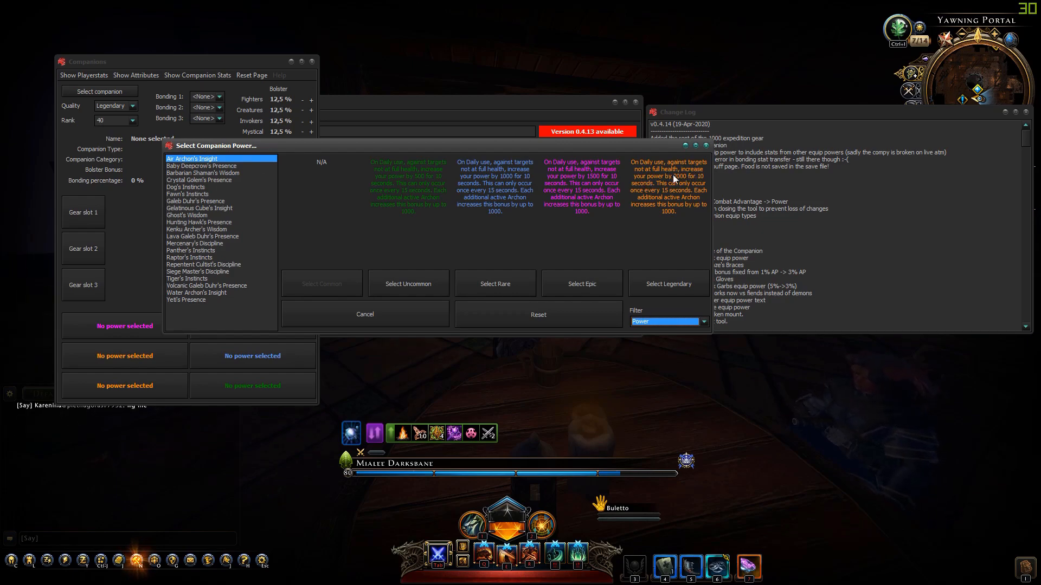
pyautogui.click(202, 164)
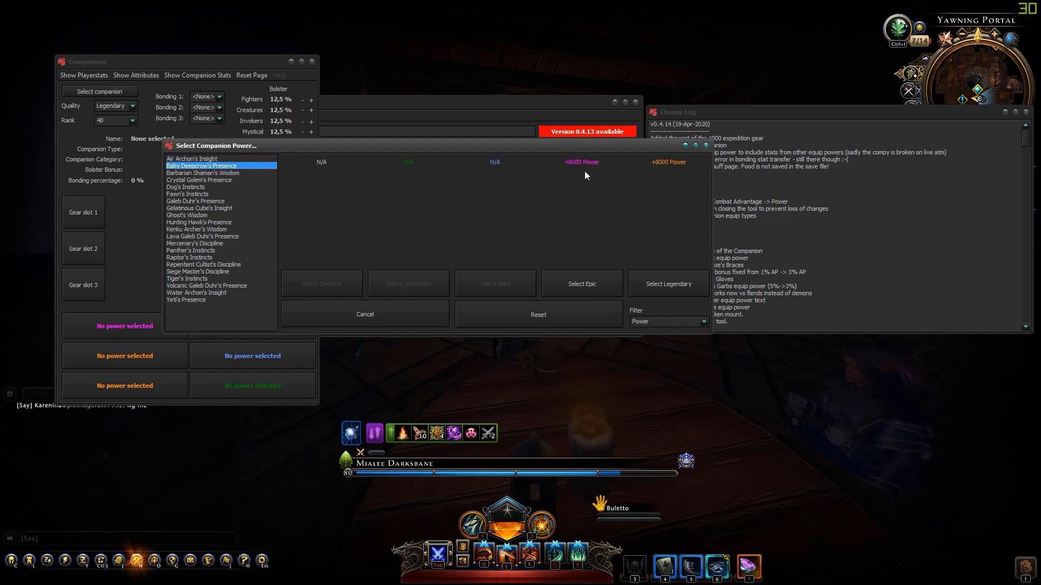
pyautogui.click(199, 180)
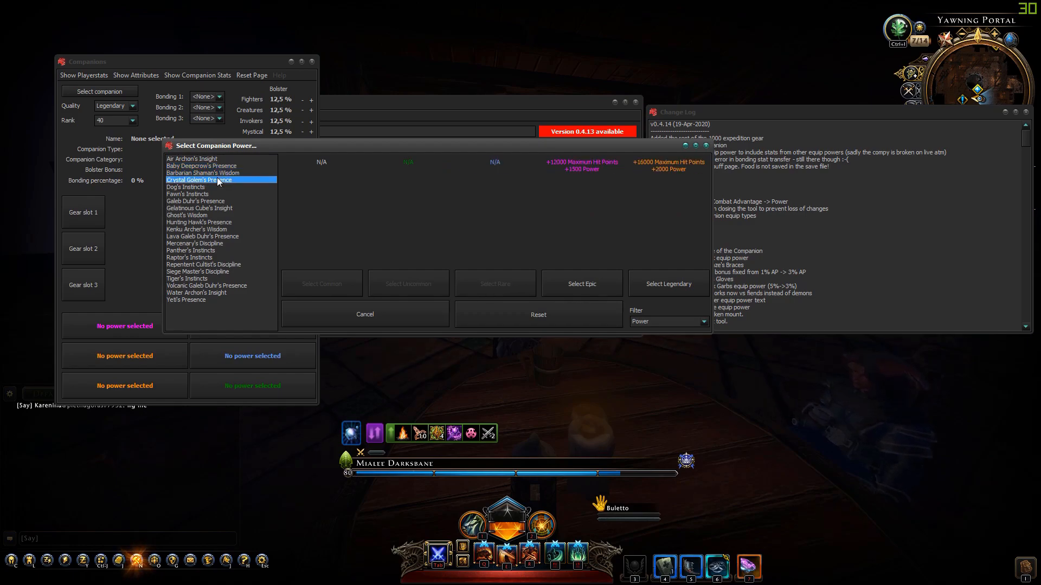
pyautogui.click(188, 195)
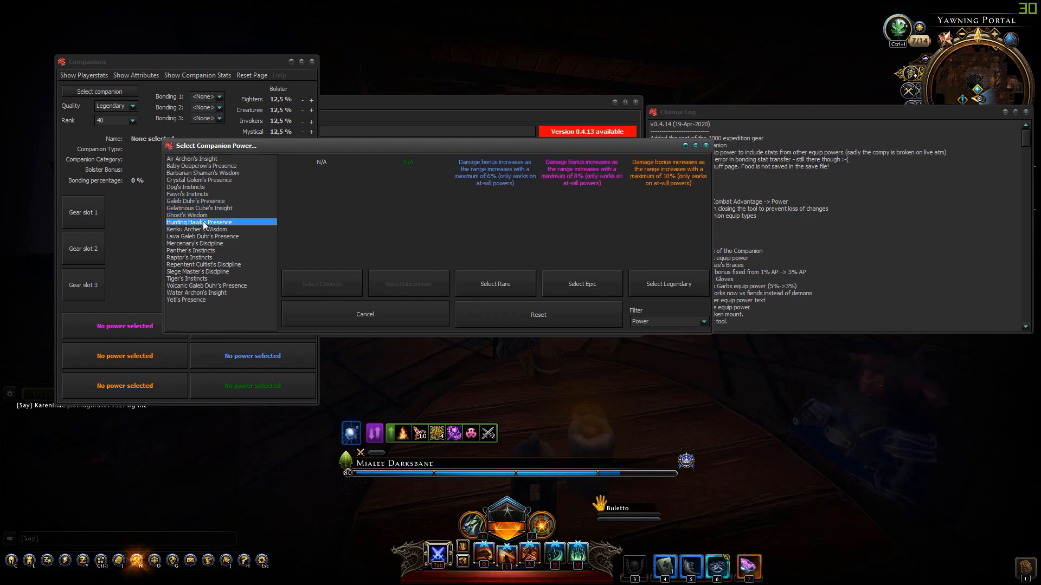
pyautogui.click(198, 228)
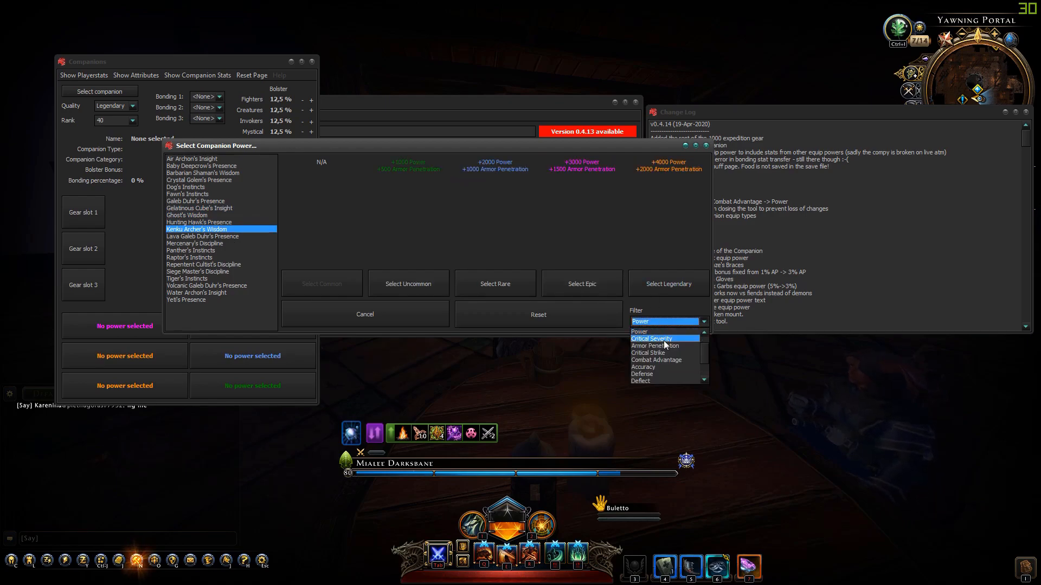
# Step: Filter by Incoming Healing to compare Werewolf and Goldfish, then narrow to Outgoing Healing powers
pyautogui.click(651, 338)
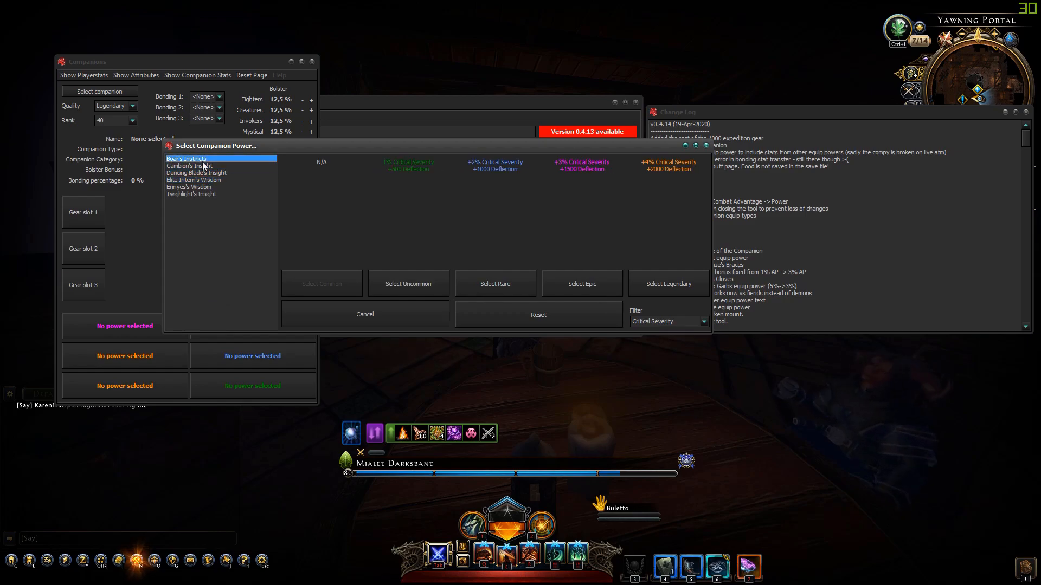
pyautogui.click(667, 321)
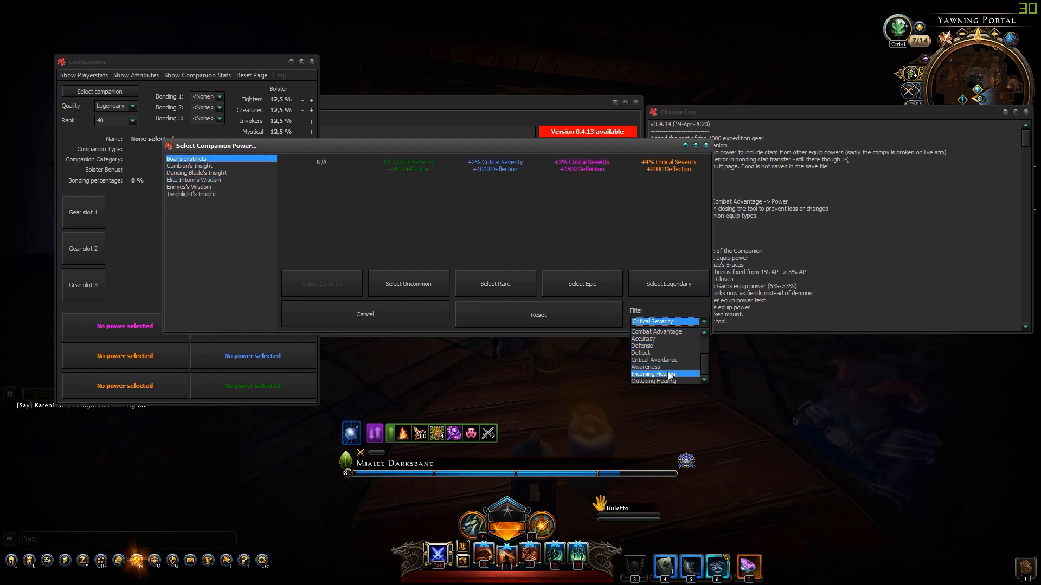
pyautogui.click(653, 374)
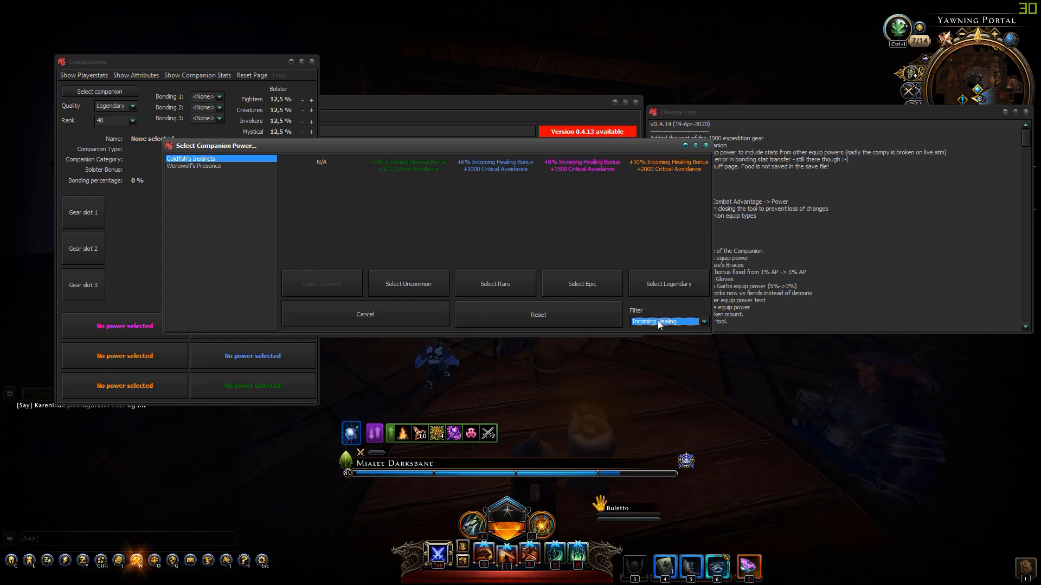
pyautogui.click(194, 164)
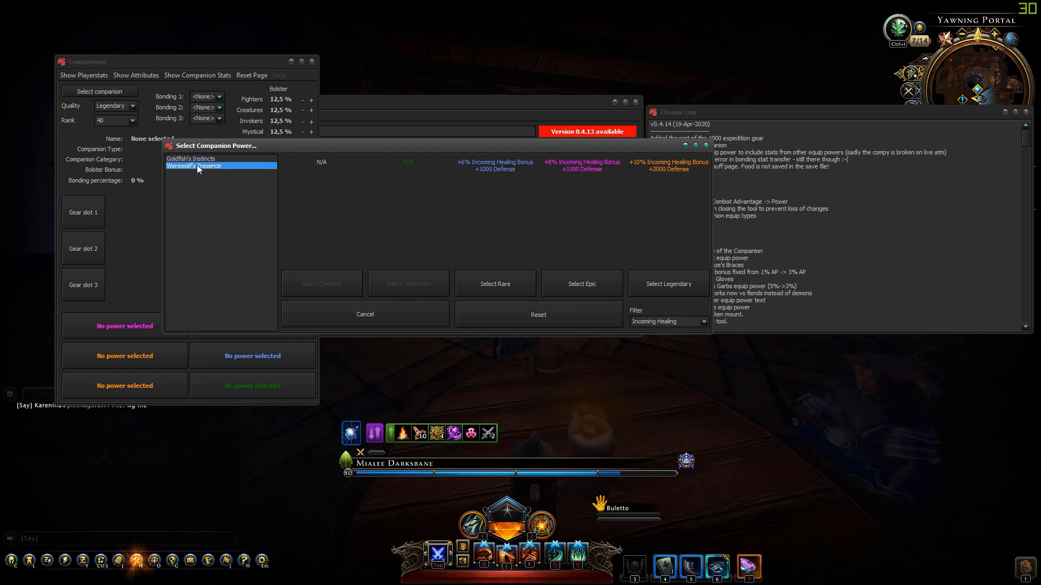
pyautogui.moveTo(637, 177)
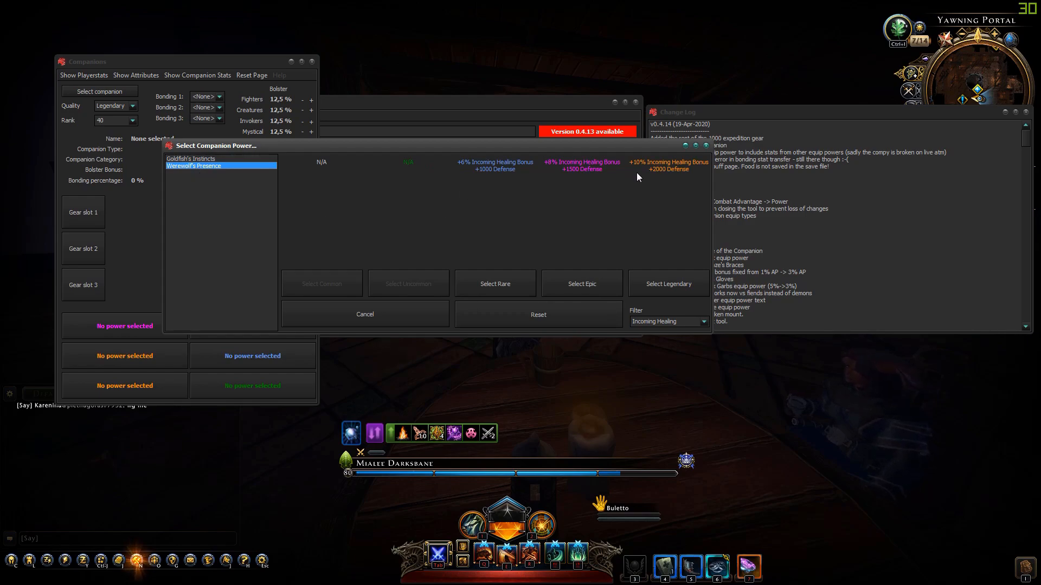
pyautogui.click(191, 158)
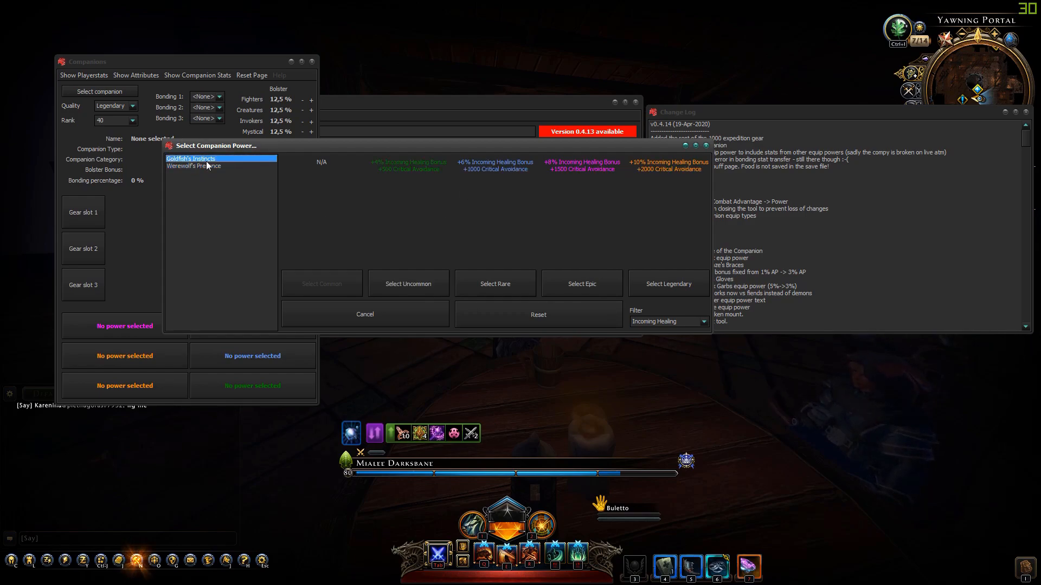
pyautogui.click(667, 321)
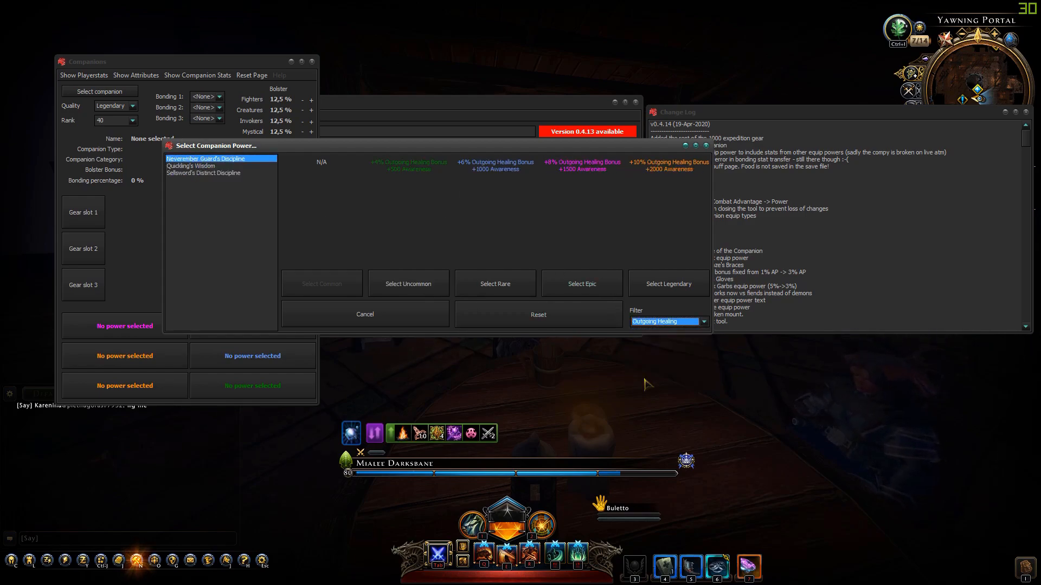
pyautogui.click(203, 173)
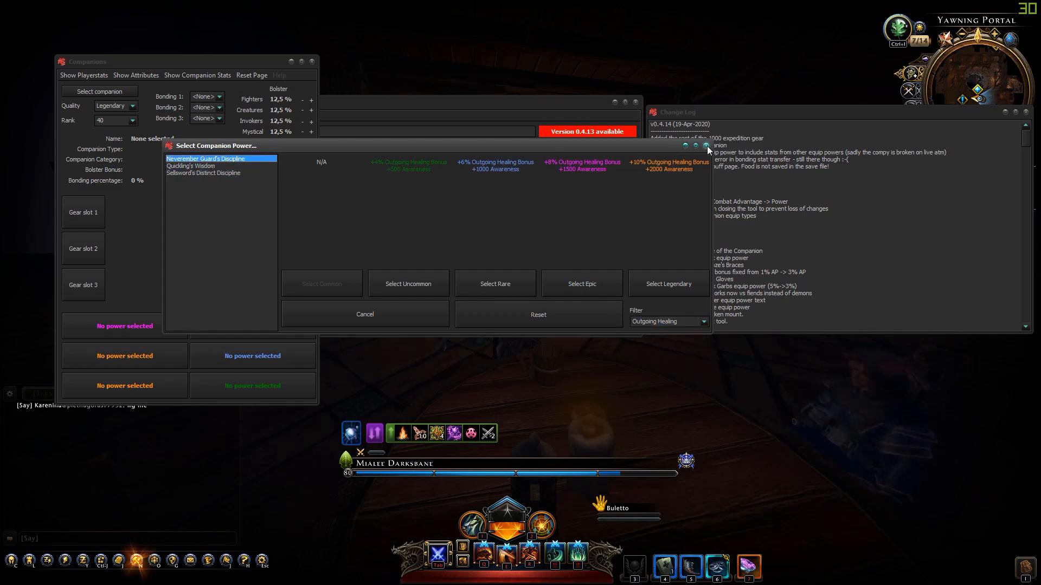
# Step: Browse the Undermountain expedition gear collection in-game and return to the builder
pyautogui.click(364, 315)
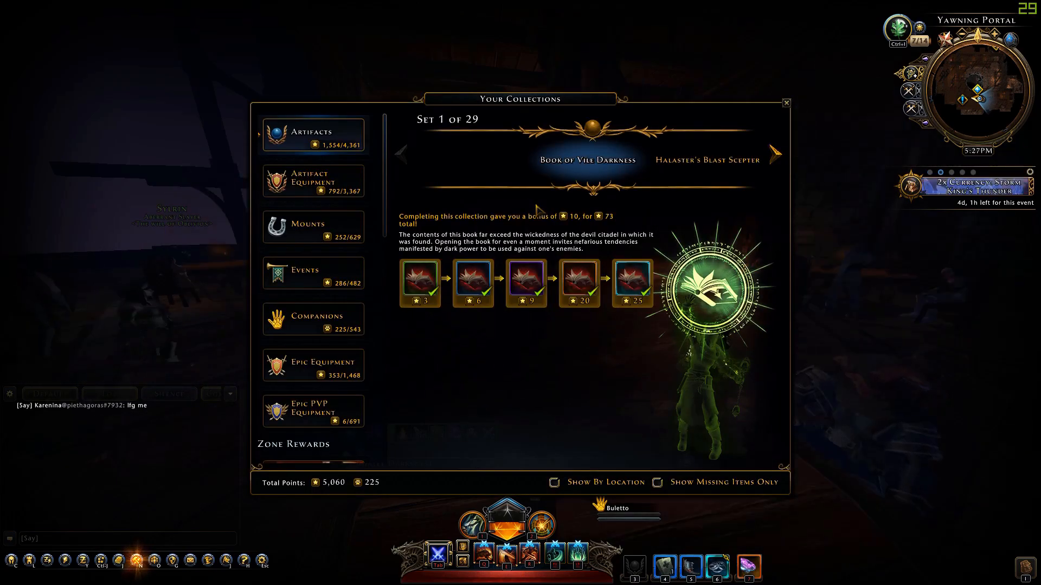
pyautogui.scroll(-3)
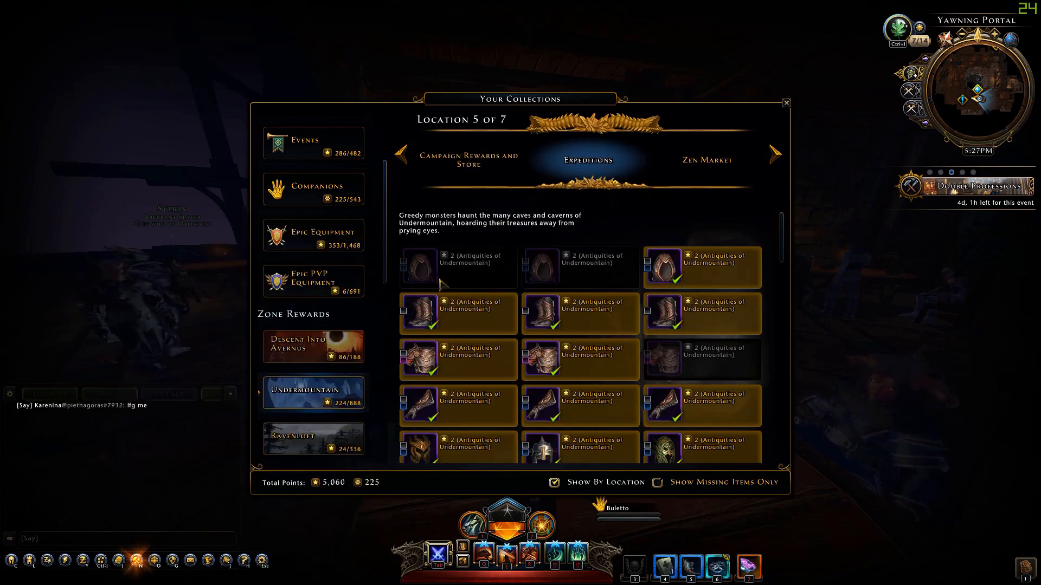
pyautogui.moveTo(420, 265)
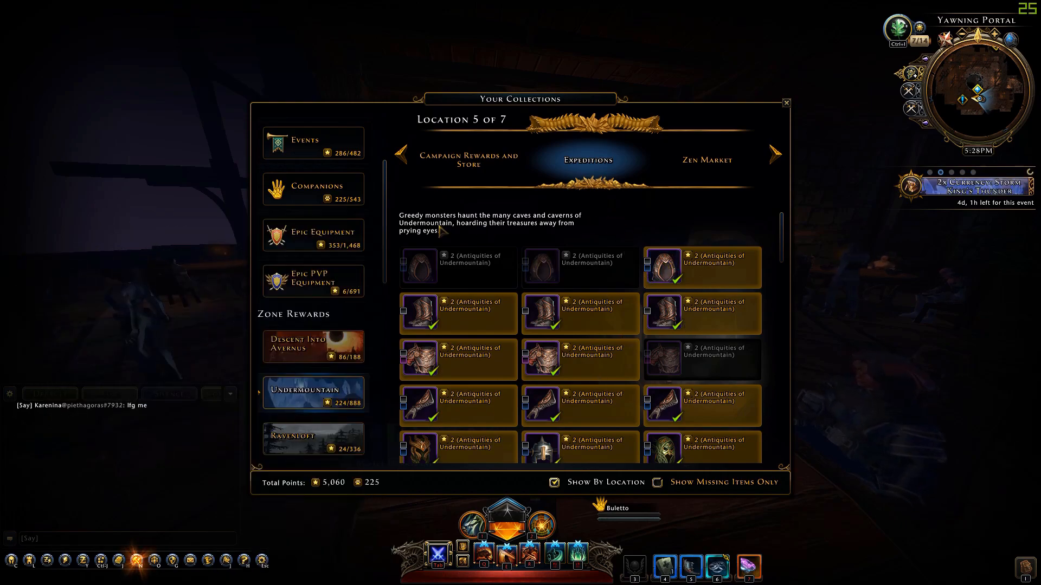
pyautogui.click(786, 103)
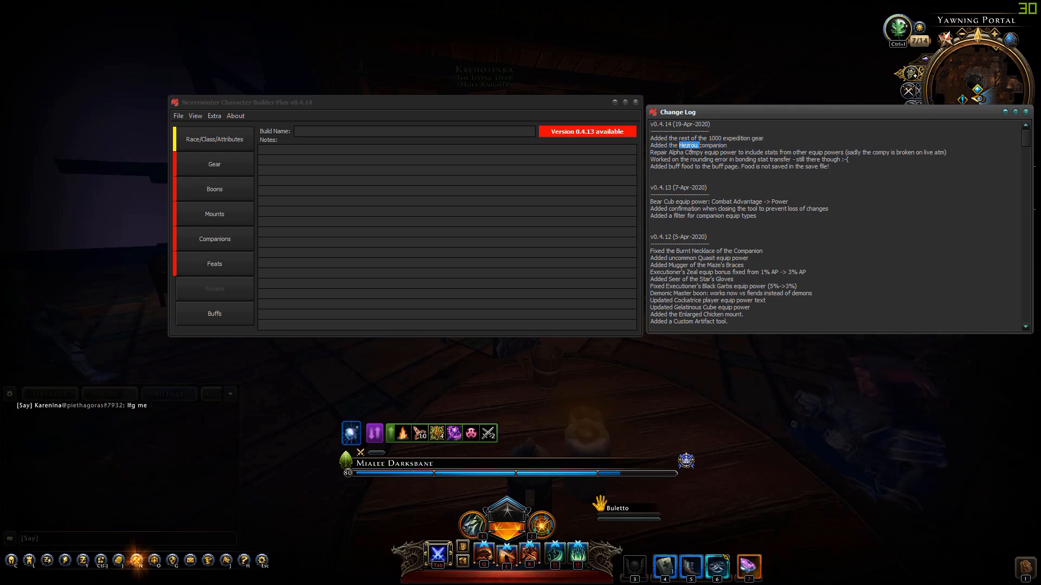
# Step: Look up Hezrou's Defender in the companion power picker and dismiss it
pyautogui.click(213, 238)
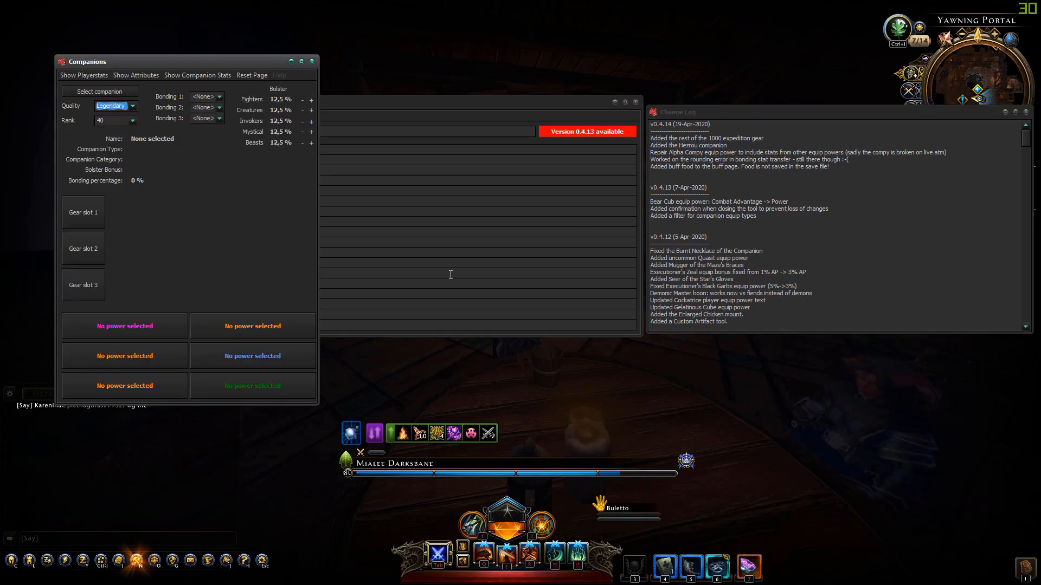
pyautogui.click(123, 326)
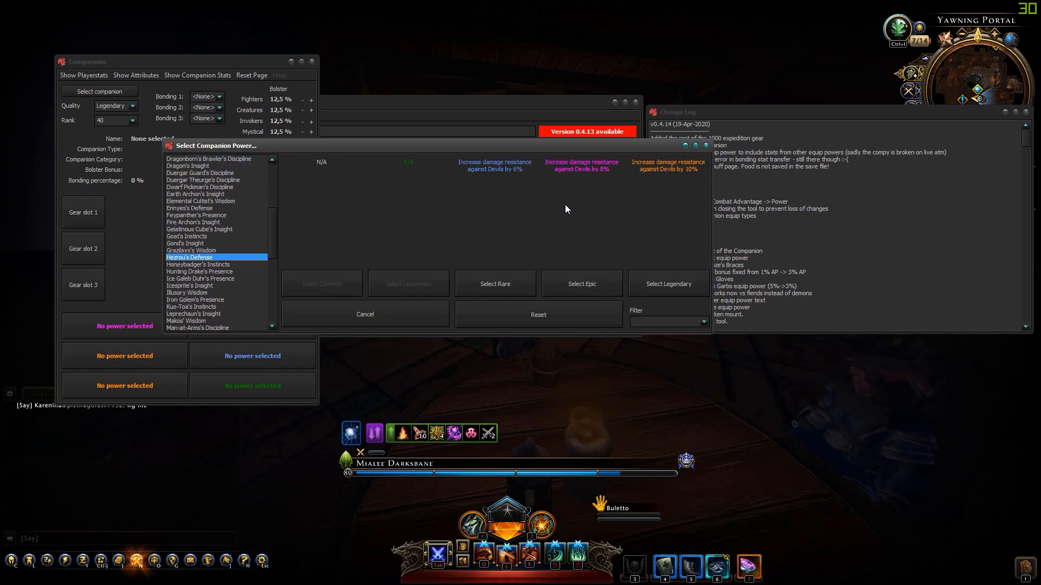
pyautogui.moveTo(680, 202)
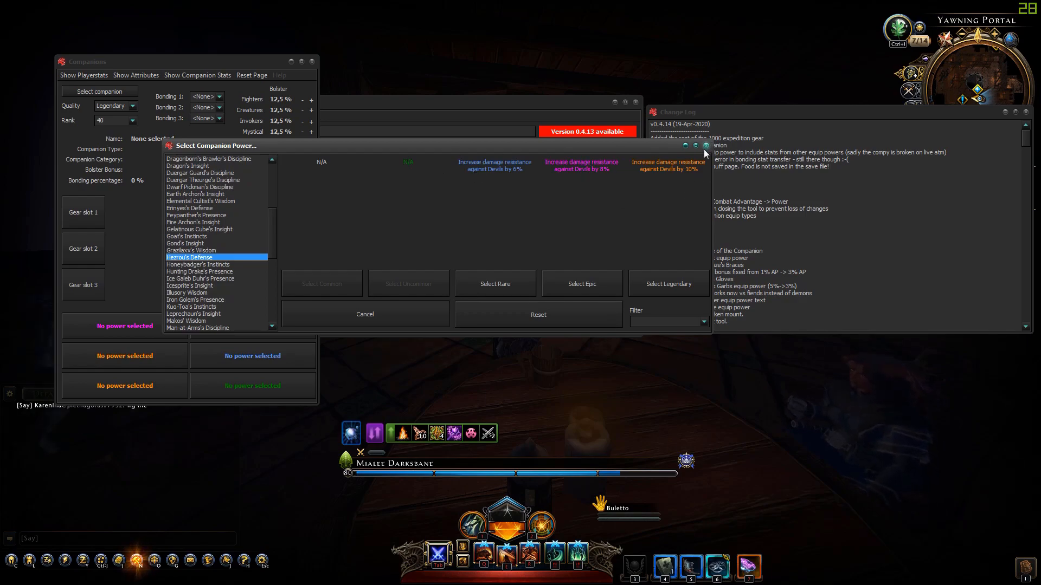
pyautogui.click(365, 315)
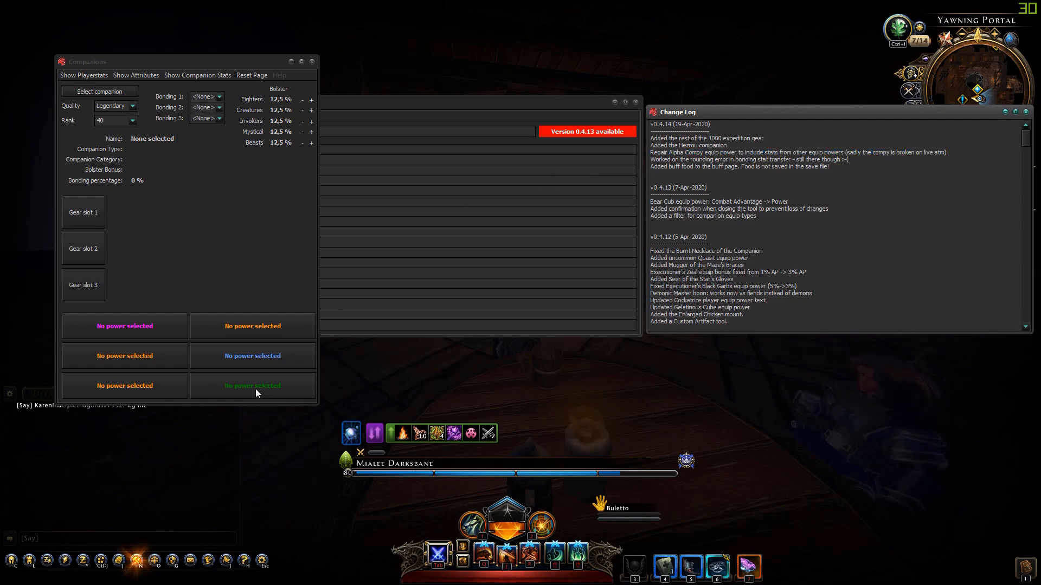
pyautogui.moveTo(111, 390)
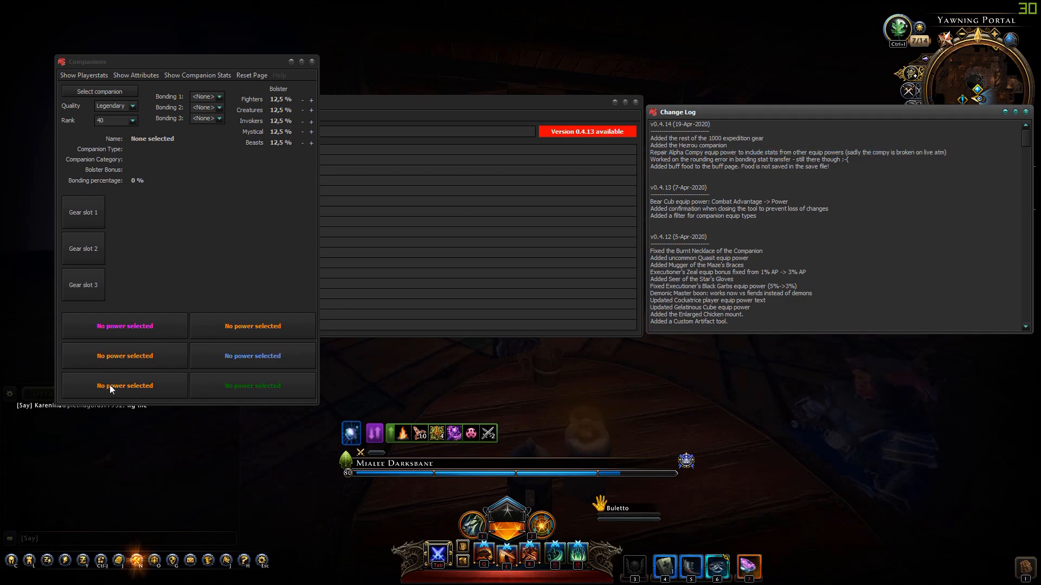
pyautogui.moveTo(169, 381)
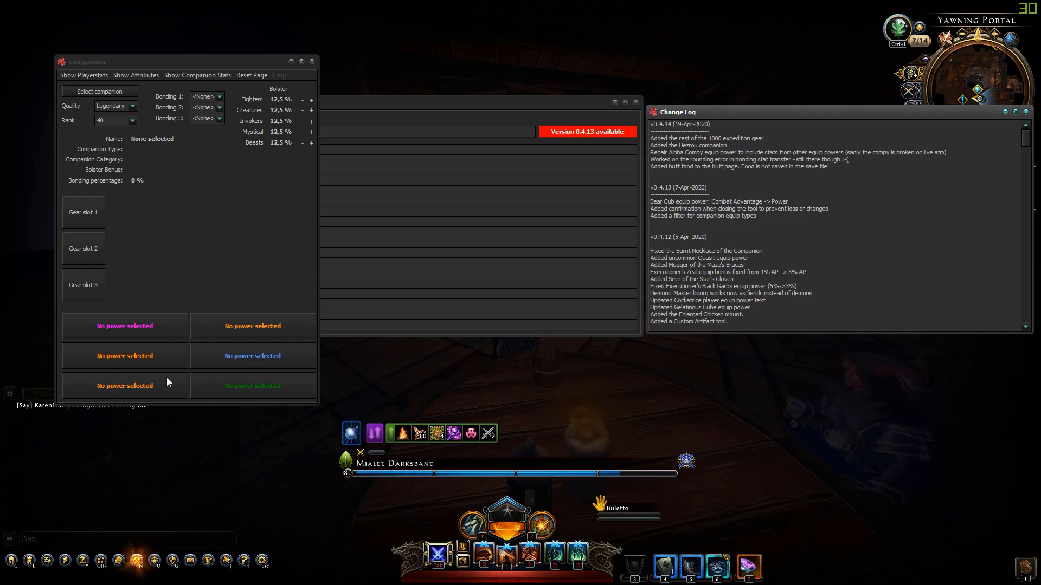
pyautogui.moveTo(160, 405)
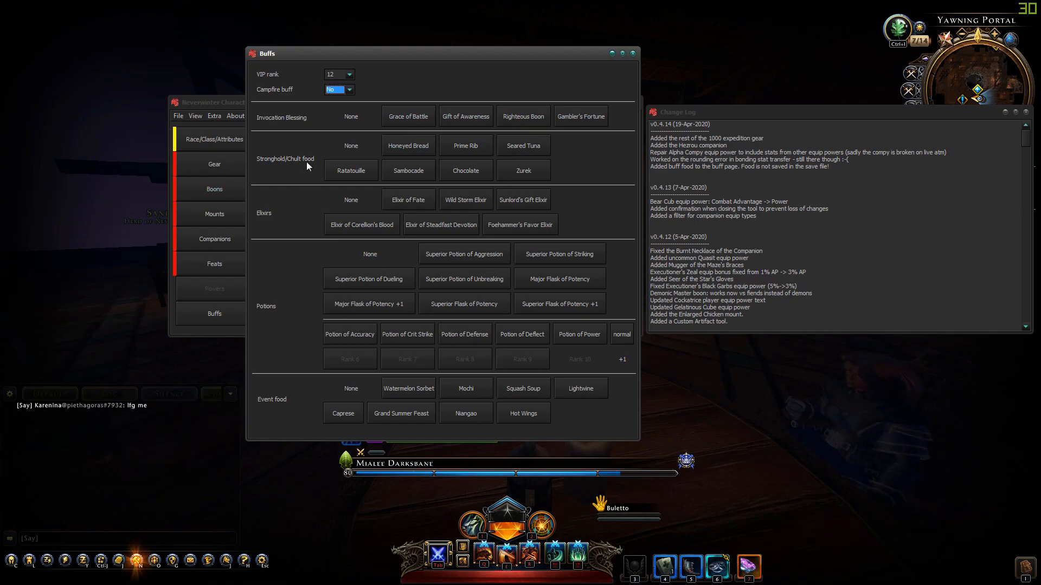
pyautogui.moveTo(465, 144)
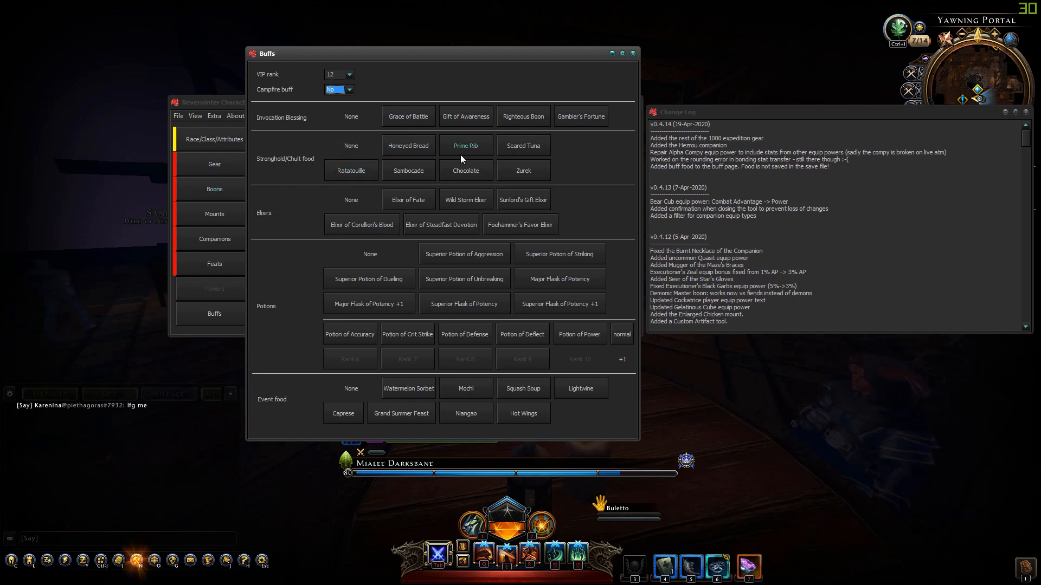
# Step: Pick Prime Rib as the stronghold food buff
pyautogui.click(409, 171)
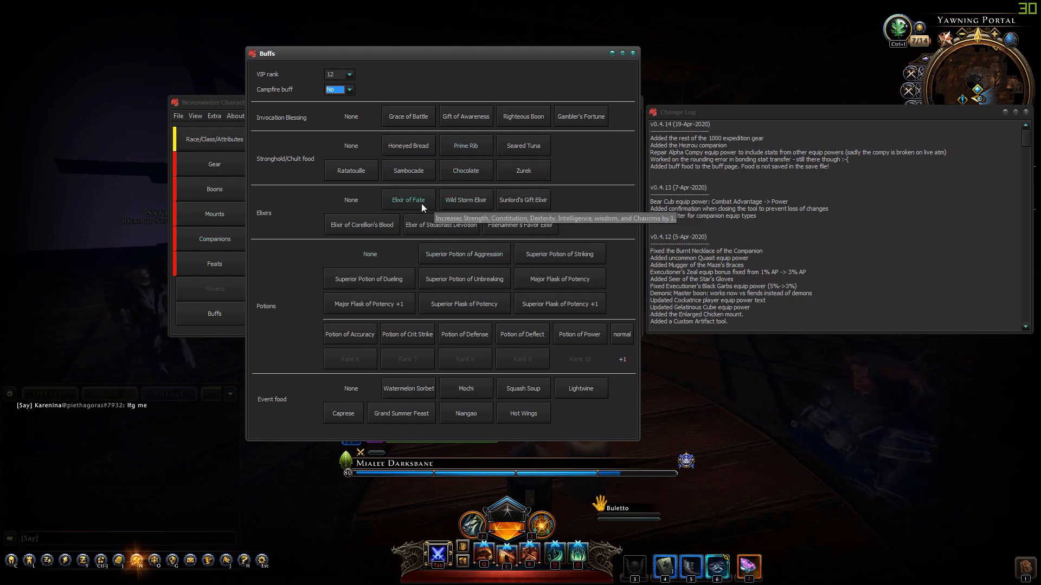
pyautogui.moveTo(523, 200)
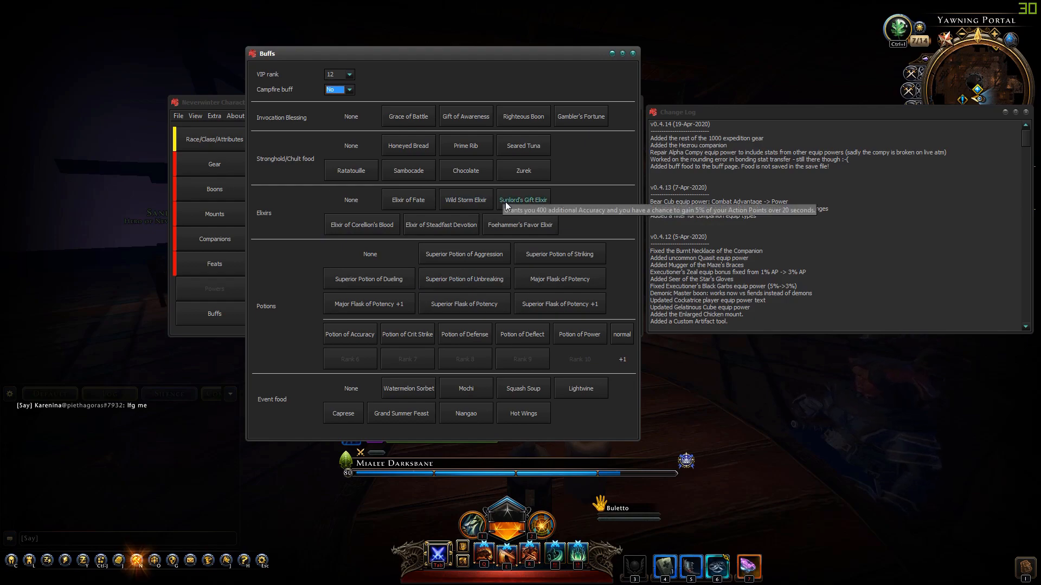
pyautogui.moveTo(270, 315)
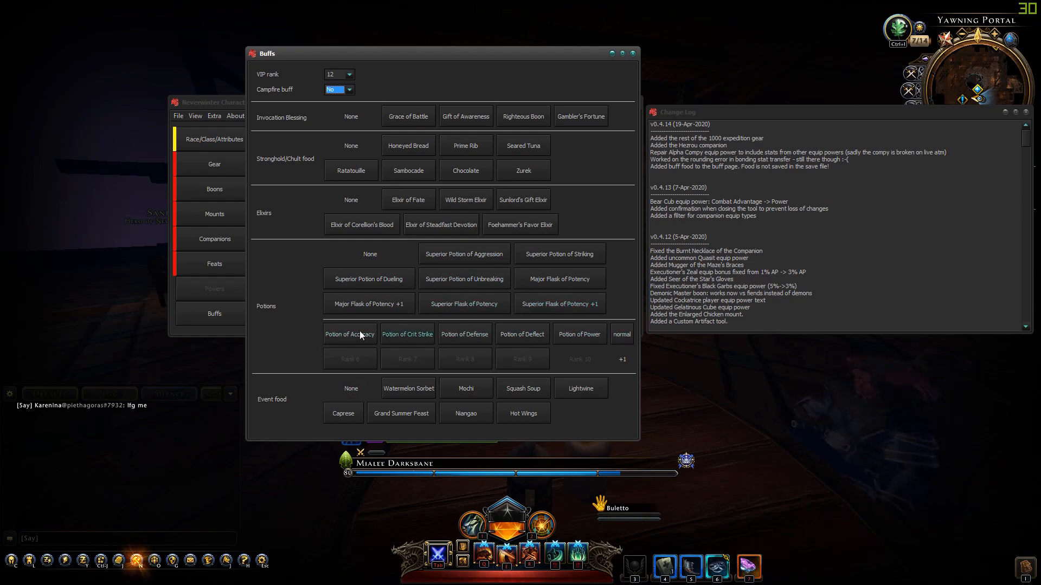
# Step: Add the Potion of Power buff, unlocking its Rank 6–10 choices
pyautogui.click(351, 334)
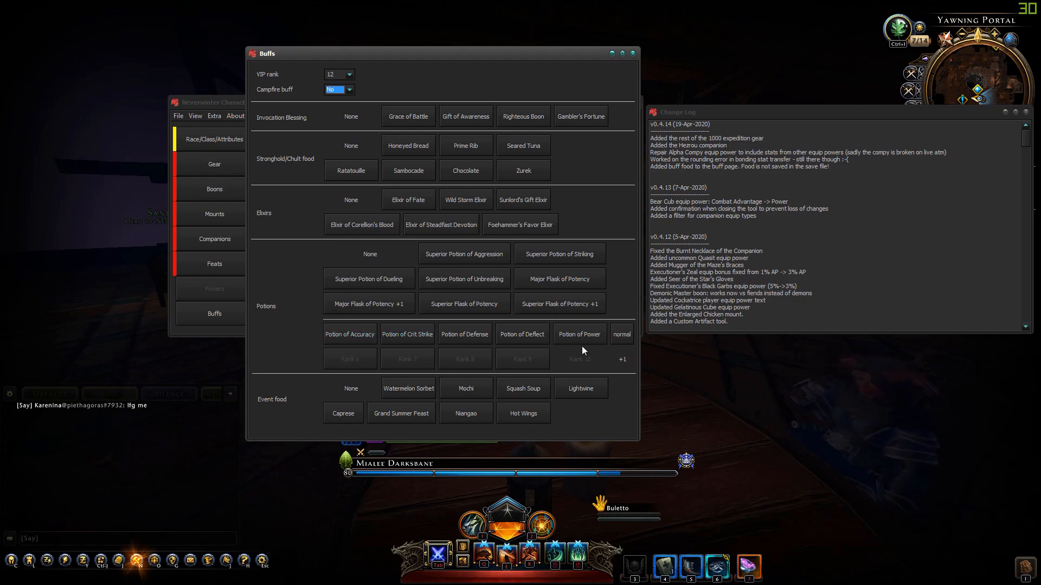
pyautogui.click(579, 359)
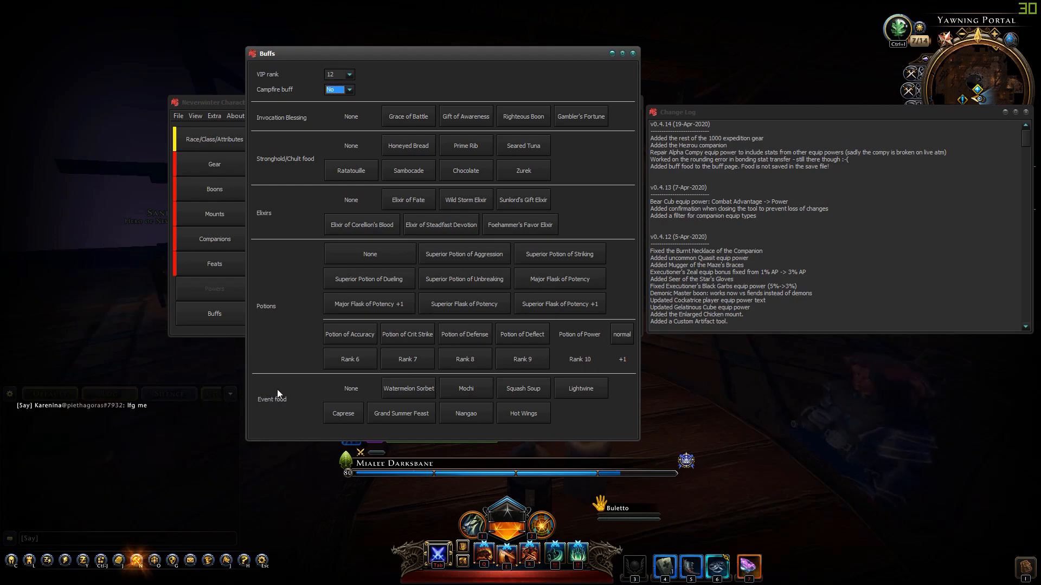
pyautogui.moveTo(294, 415)
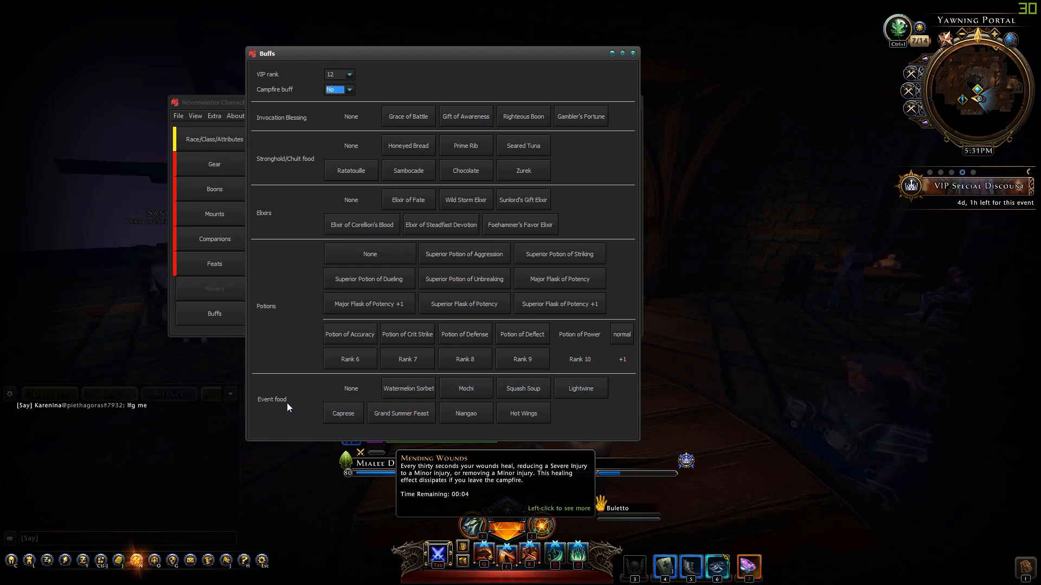
pyautogui.moveTo(408, 389)
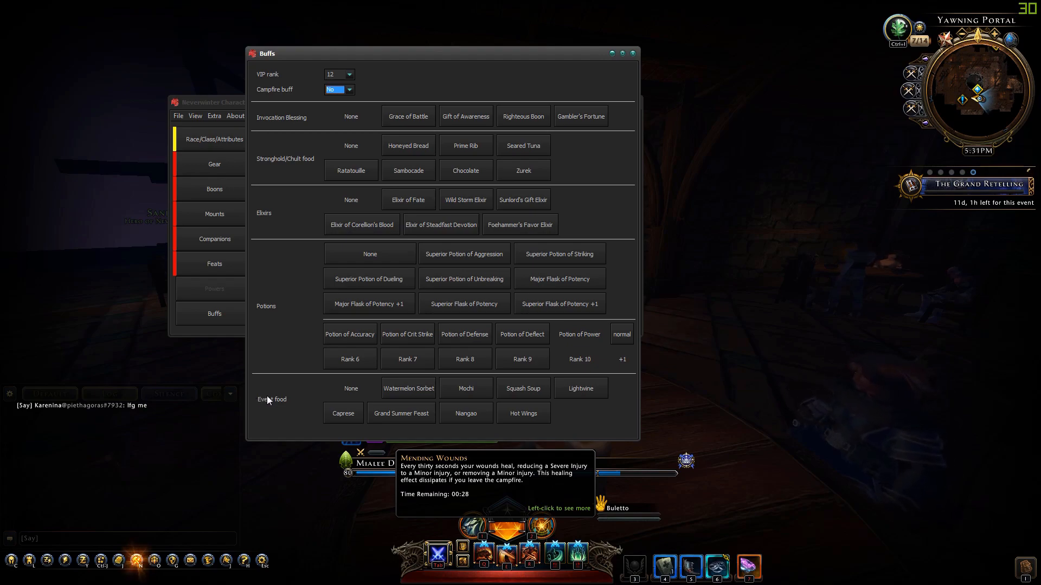
pyautogui.moveTo(409, 388)
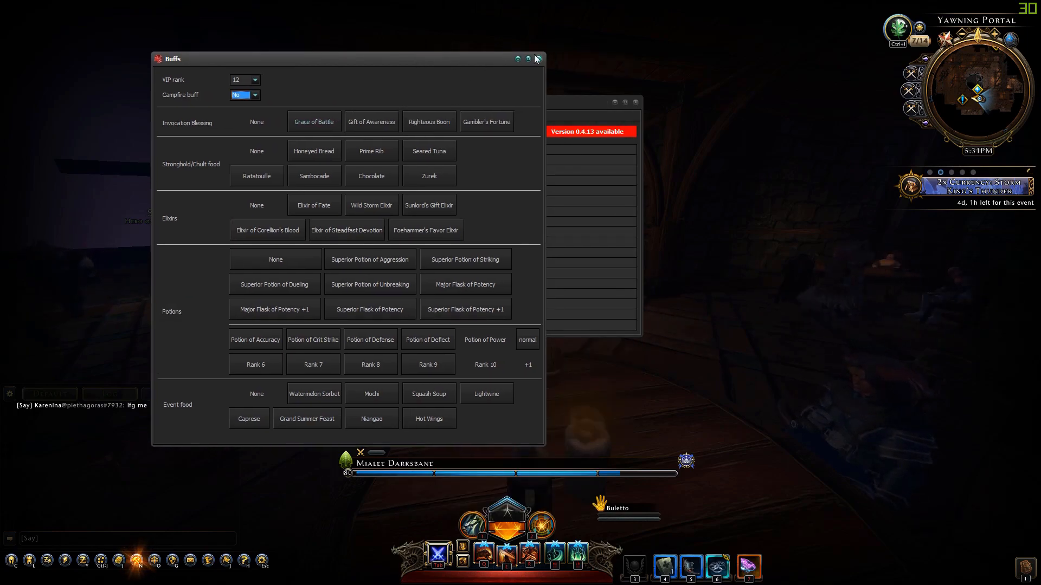
# Step: Place the in-game character sheet on the right beside the builder
pyautogui.click(527, 58)
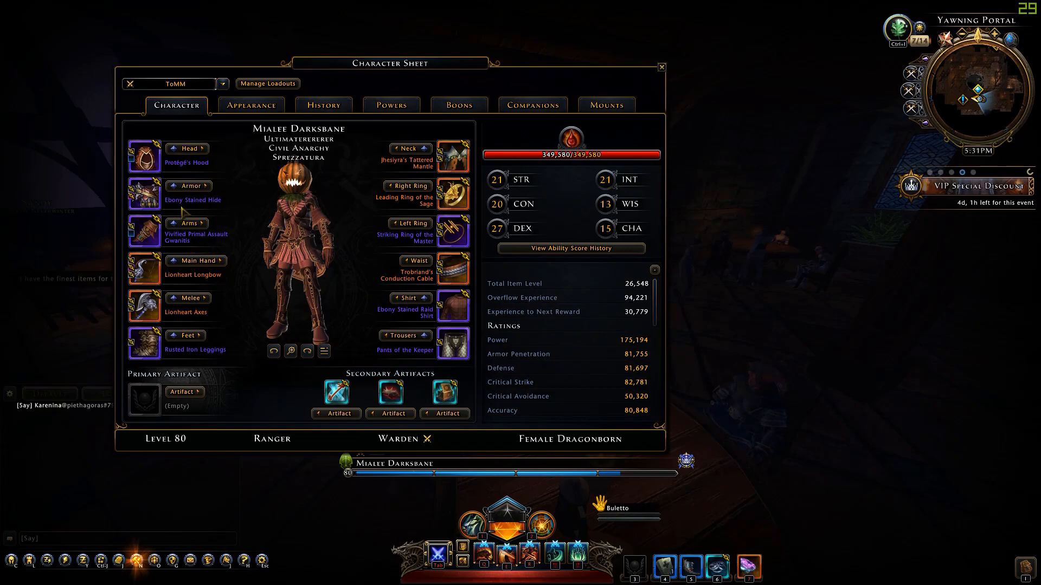
pyautogui.moveTo(390, 63); pyautogui.dragTo(703, 71)
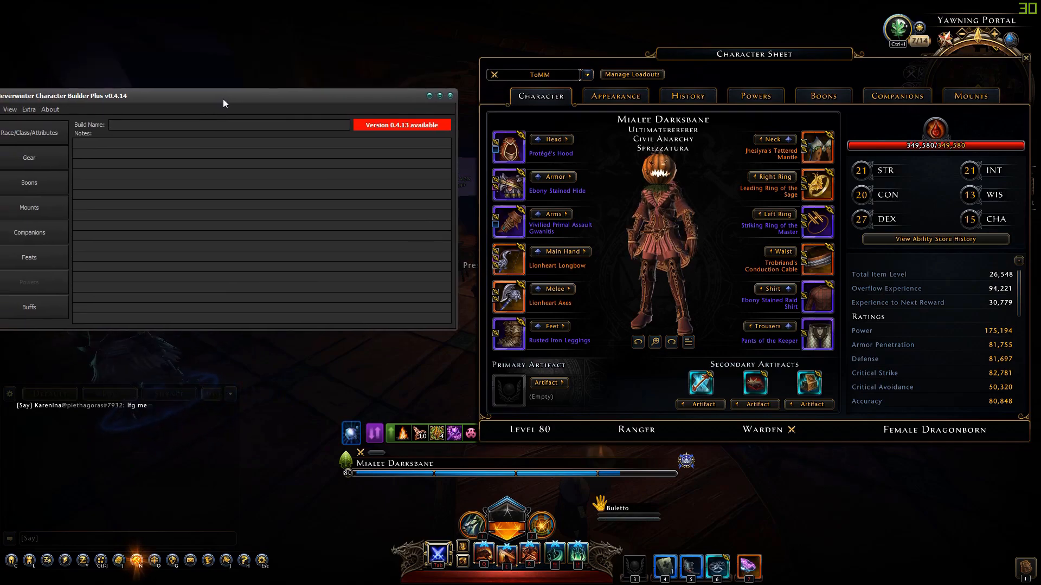
# Step: Load the Rainer Ranger DPS ToMM build and place its player stats beside the game sheet
pyautogui.click(28, 171)
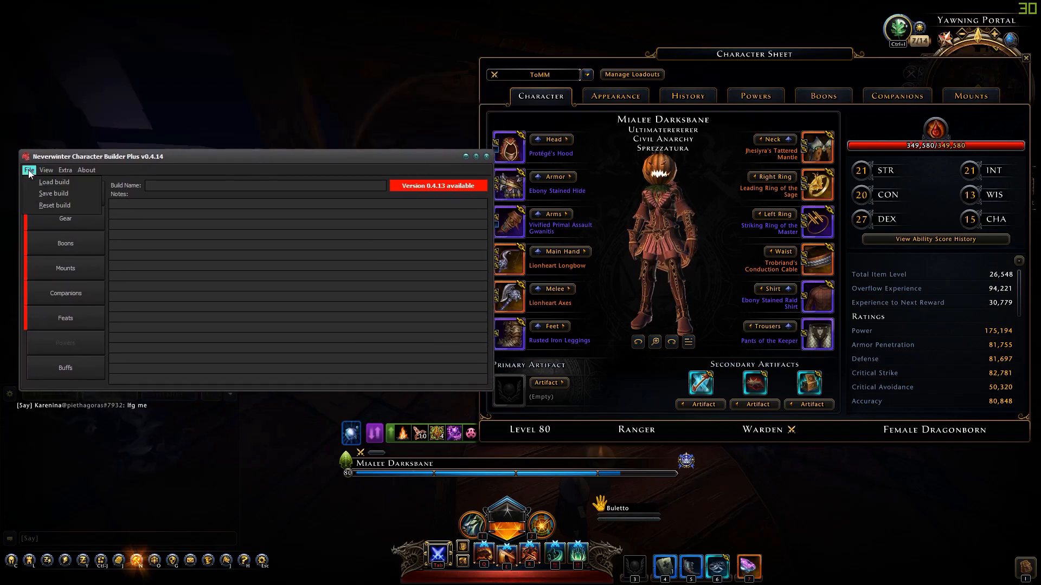
pyautogui.click(53, 181)
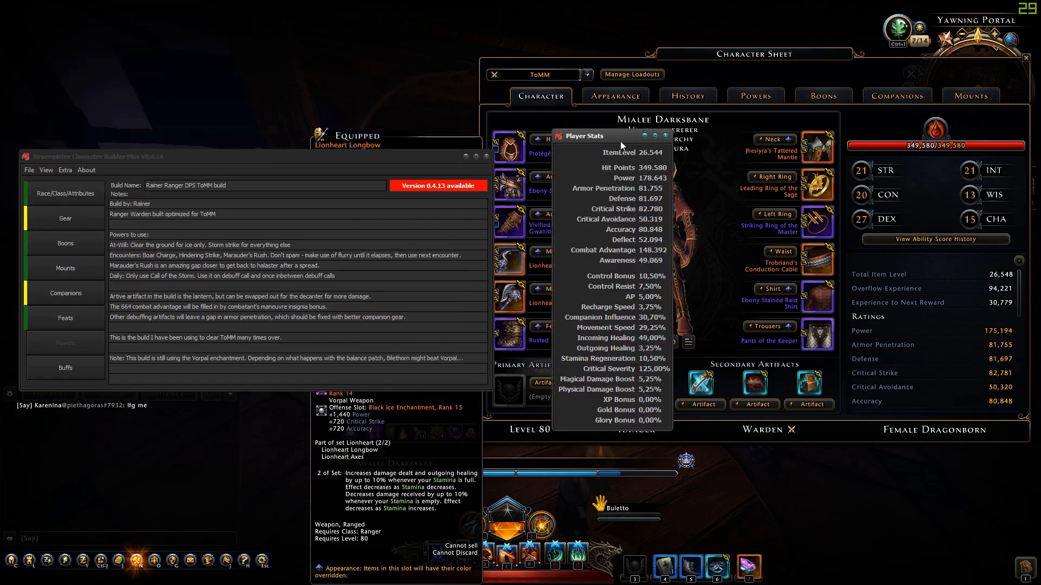
pyautogui.moveTo(610, 137); pyautogui.dragTo(831, 199)
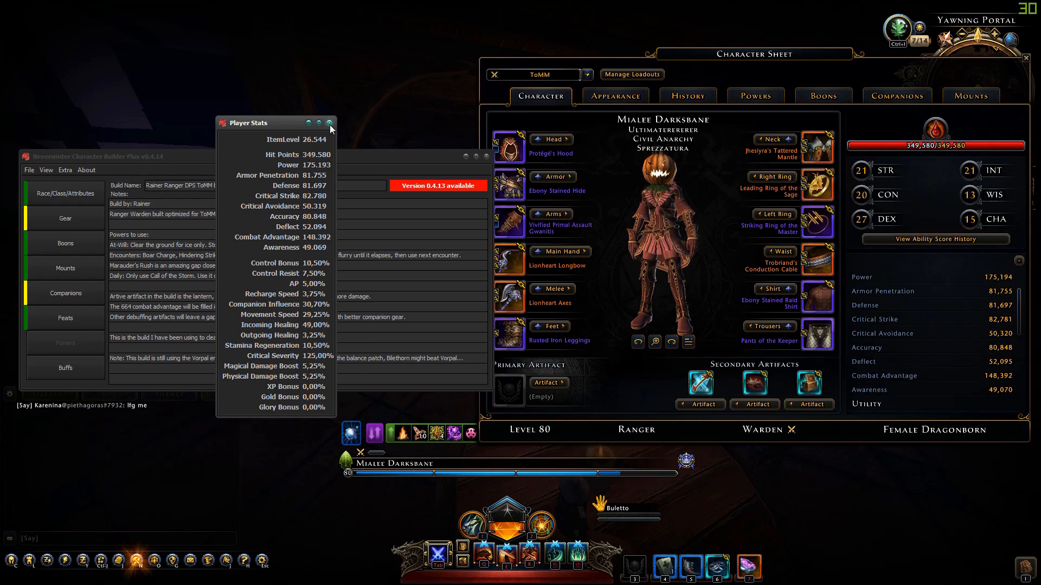
pyautogui.moveTo(330, 126)
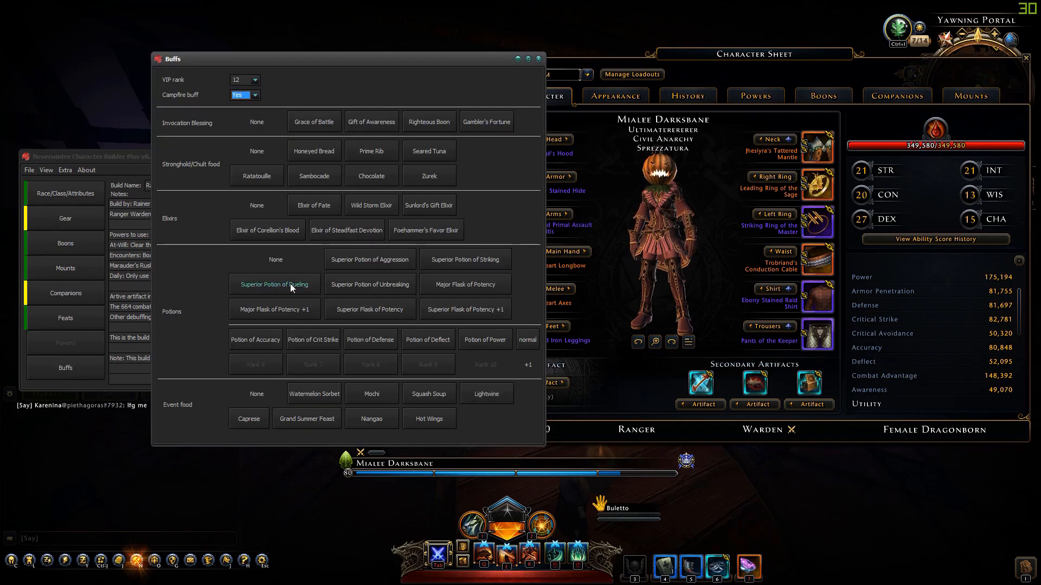
pyautogui.moveTo(313, 122)
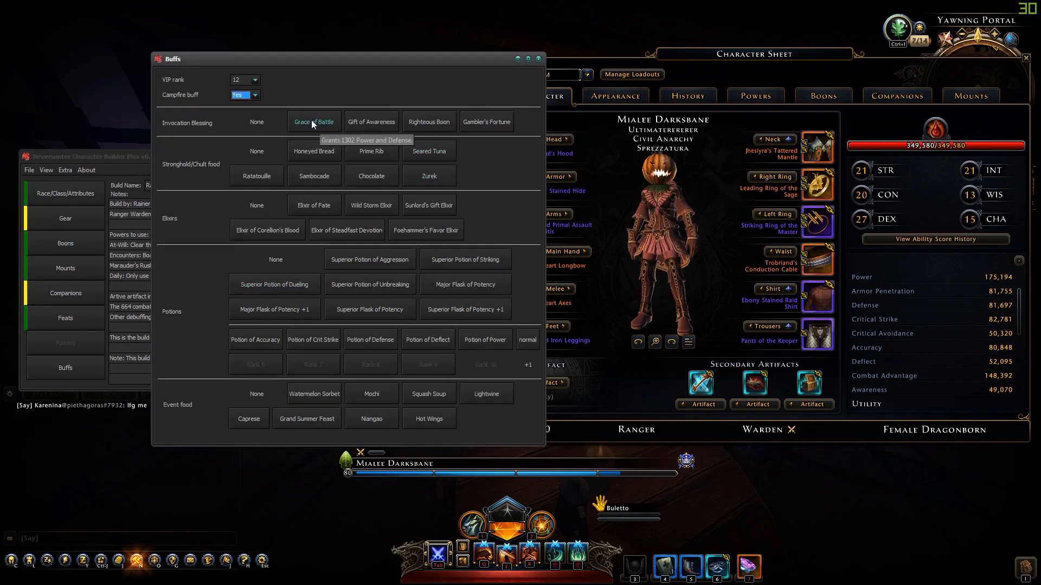
# Step: Apply the Grace of Battle invocation blessing and close the in-game inventory
pyautogui.click(255, 122)
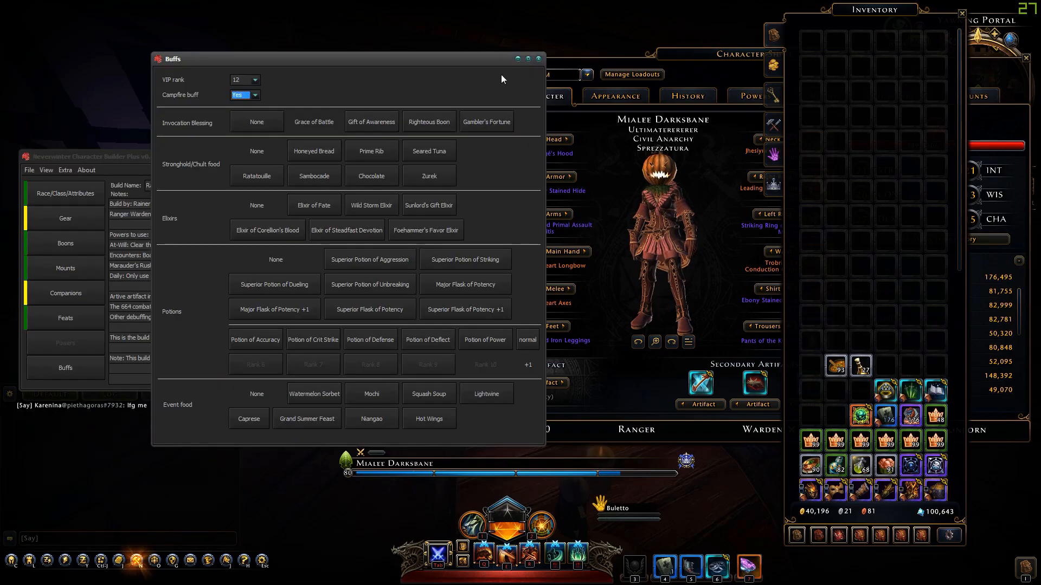
pyautogui.click(538, 59)
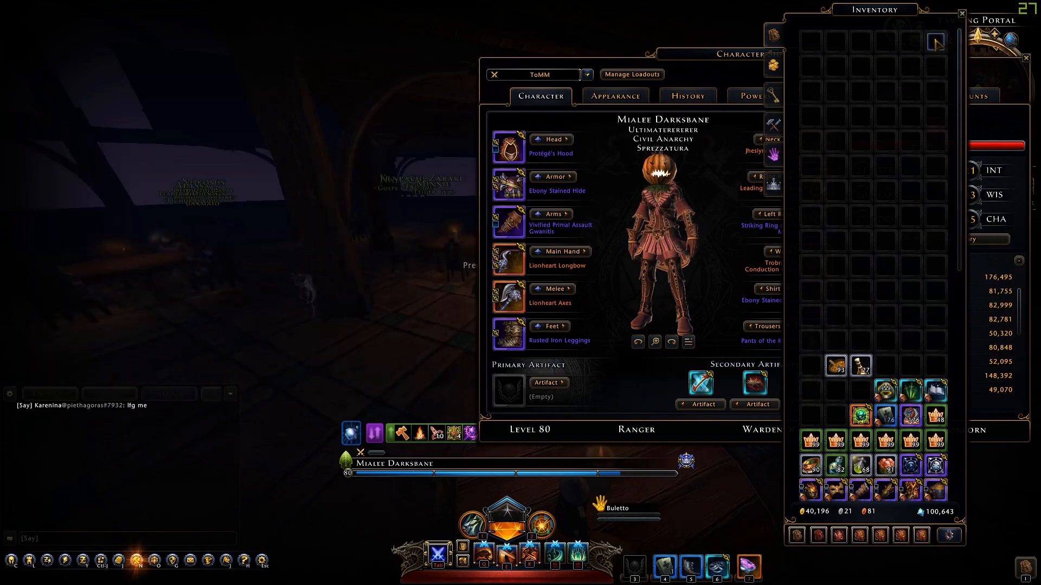
pyautogui.click(962, 13)
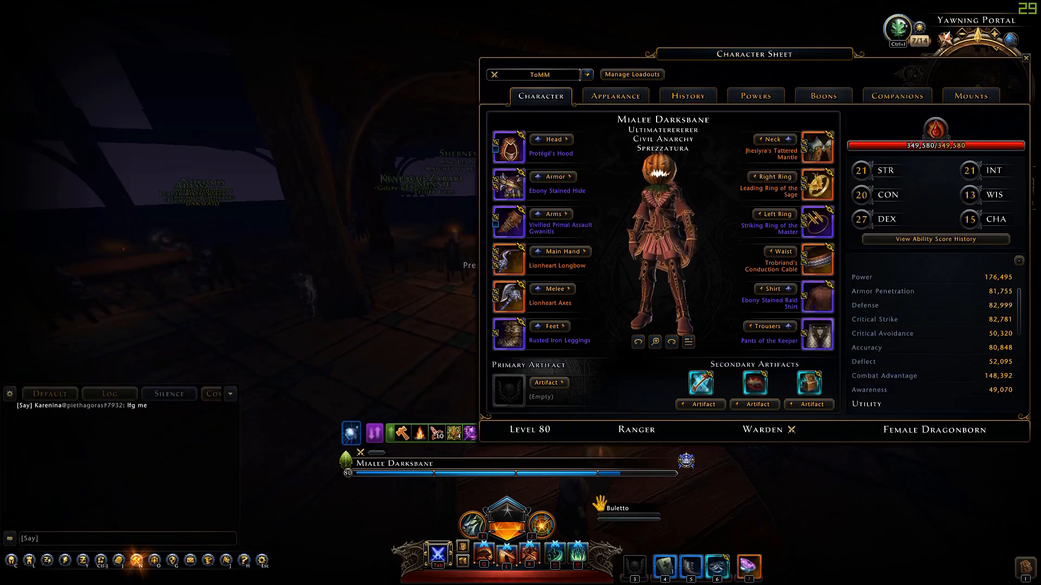
# Step: Show the build's player stats and move the panel beside the game's character sheet for comparison
pyautogui.click(47, 170)
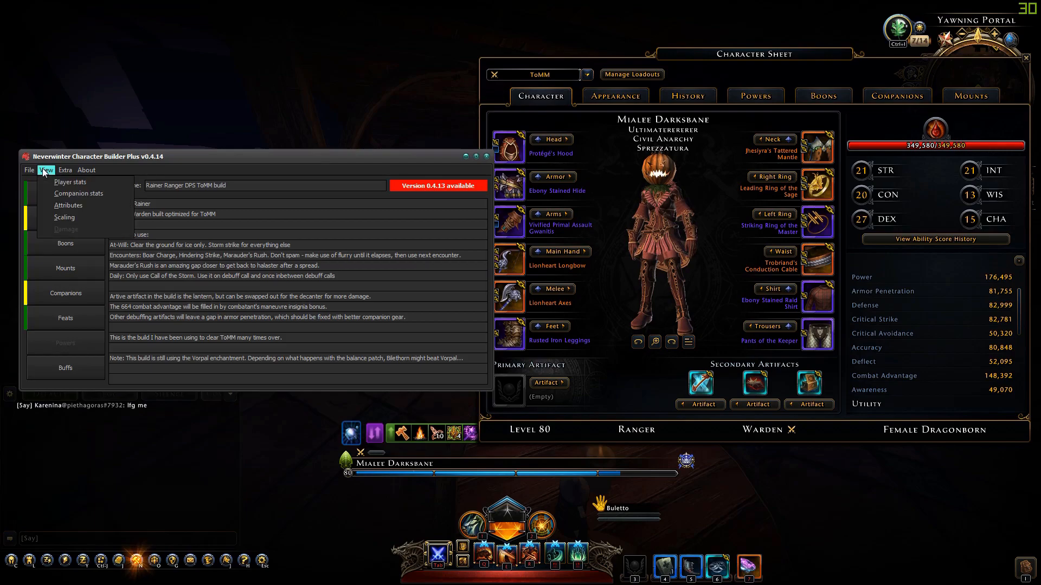
pyautogui.click(69, 183)
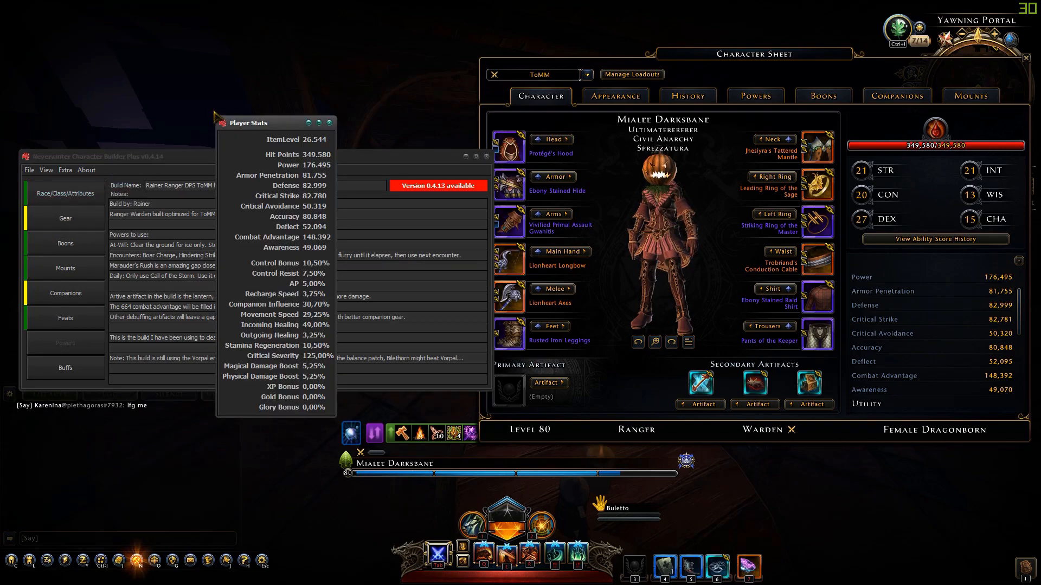
pyautogui.moveTo(252, 123); pyautogui.dragTo(783, 226)
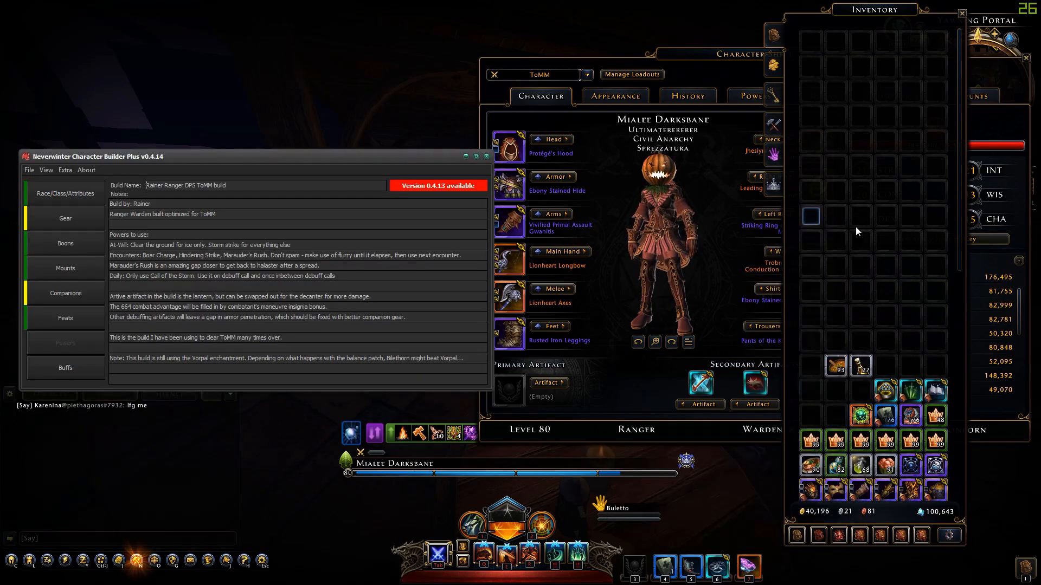
# Step: Add Prime Rib as the stronghold food buff and recheck the stats against the game
pyautogui.click(64, 368)
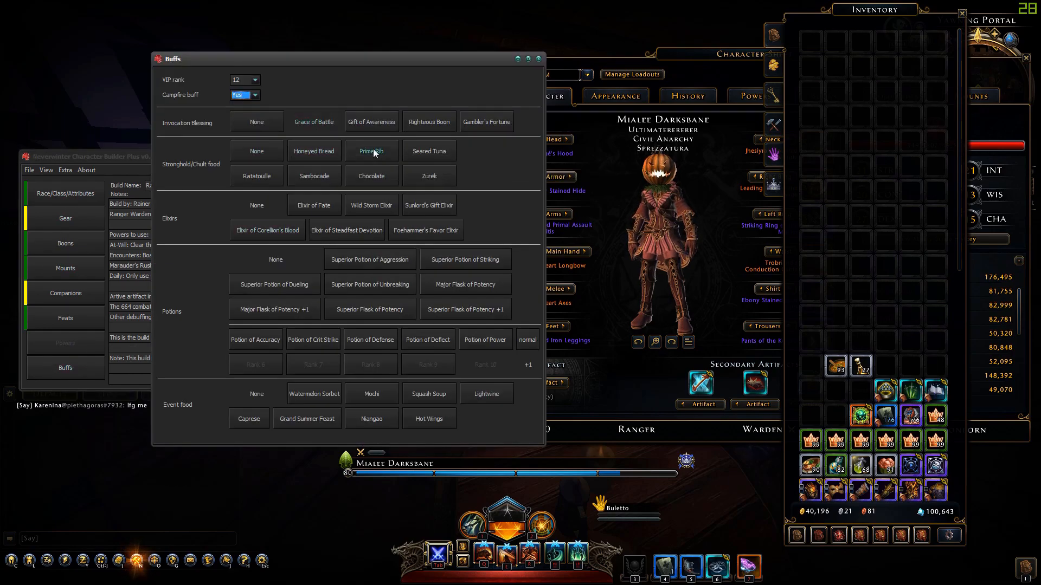
pyautogui.click(371, 151)
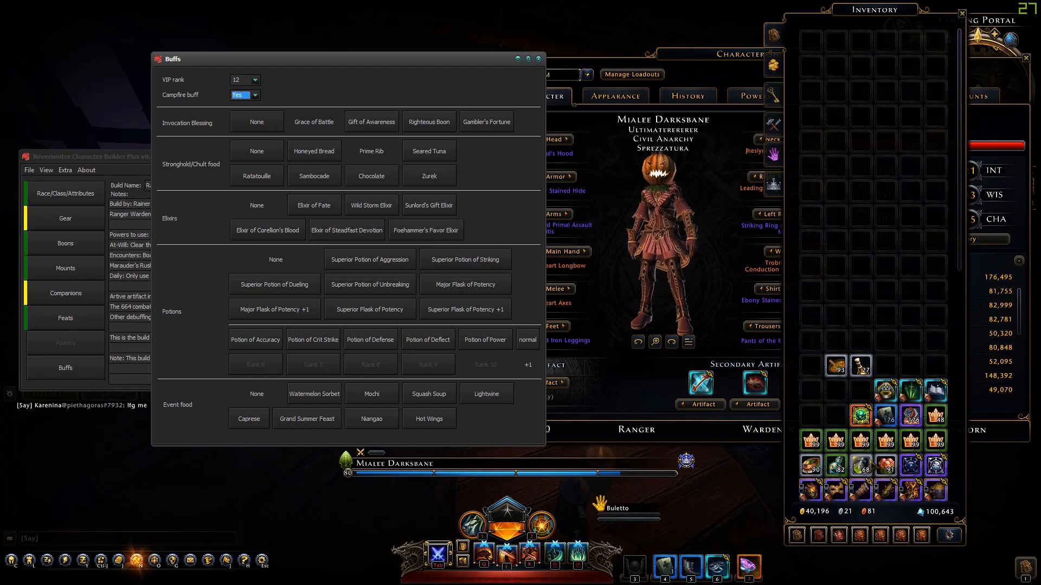
pyautogui.click(538, 59)
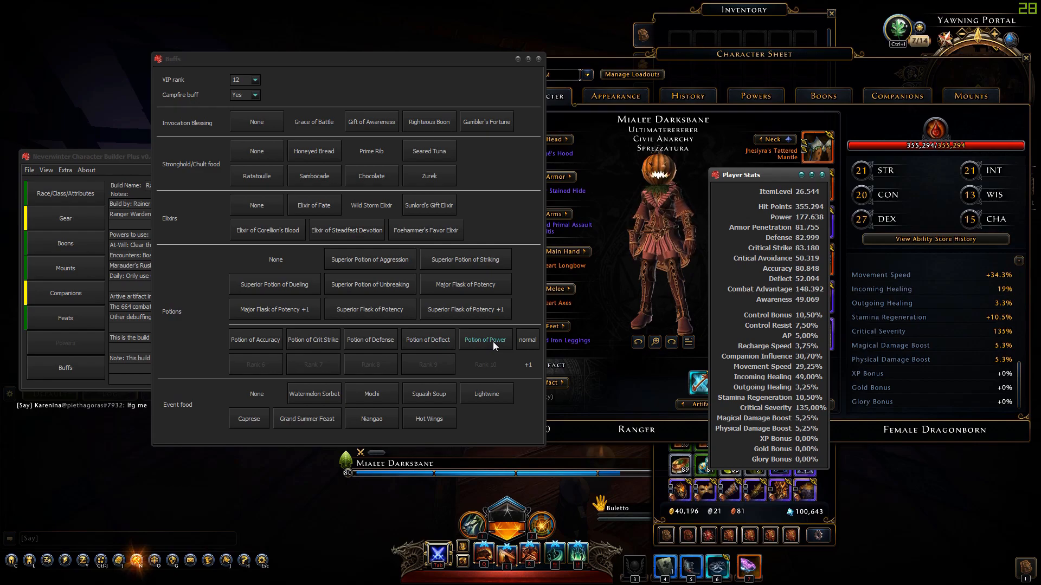
# Step: Add a Potion of Power buff and set its rank so Power matches the game
pyautogui.click(485, 339)
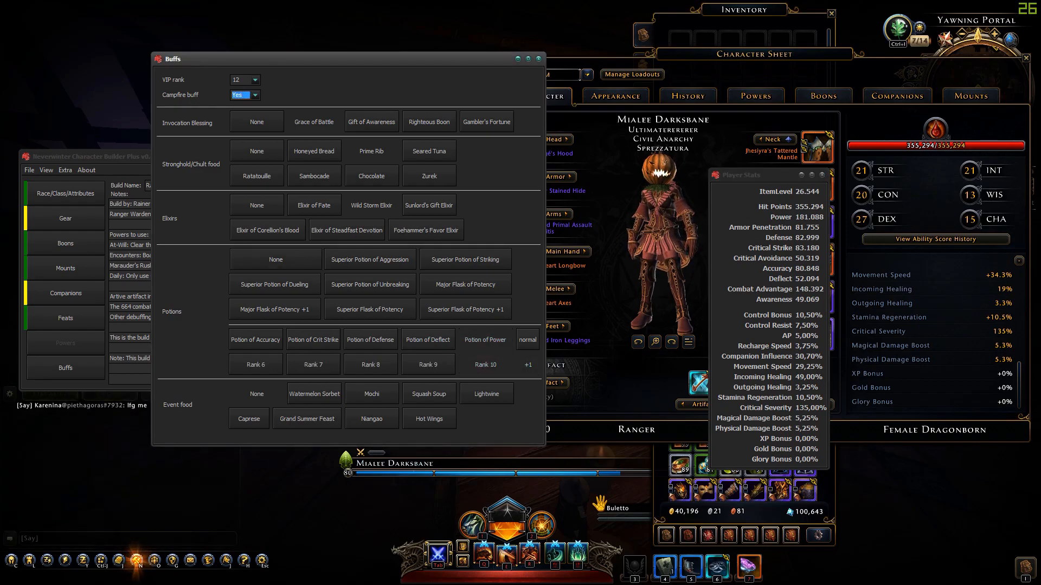
pyautogui.click(542, 59)
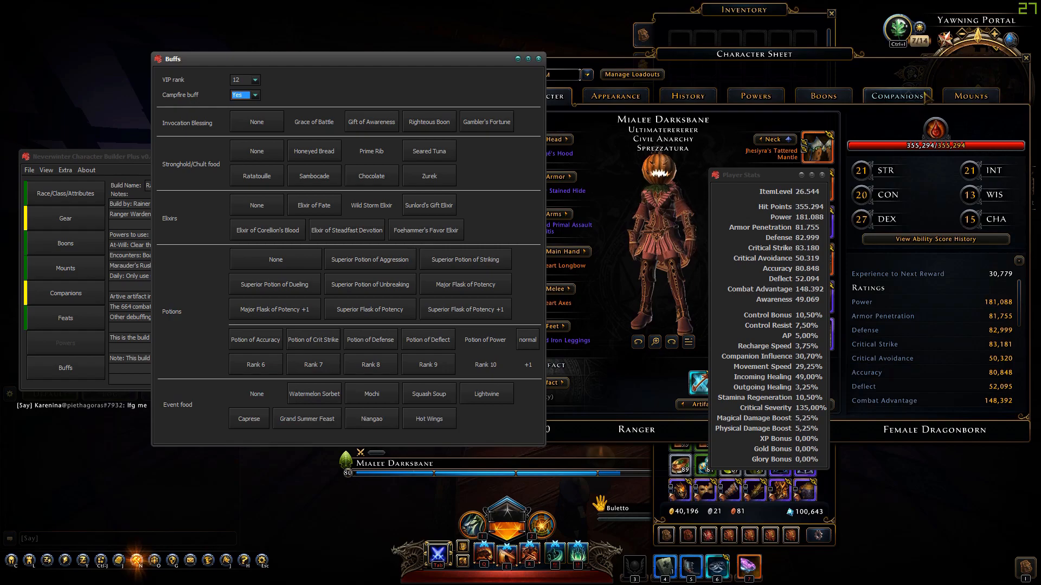
pyautogui.moveTo(313, 394)
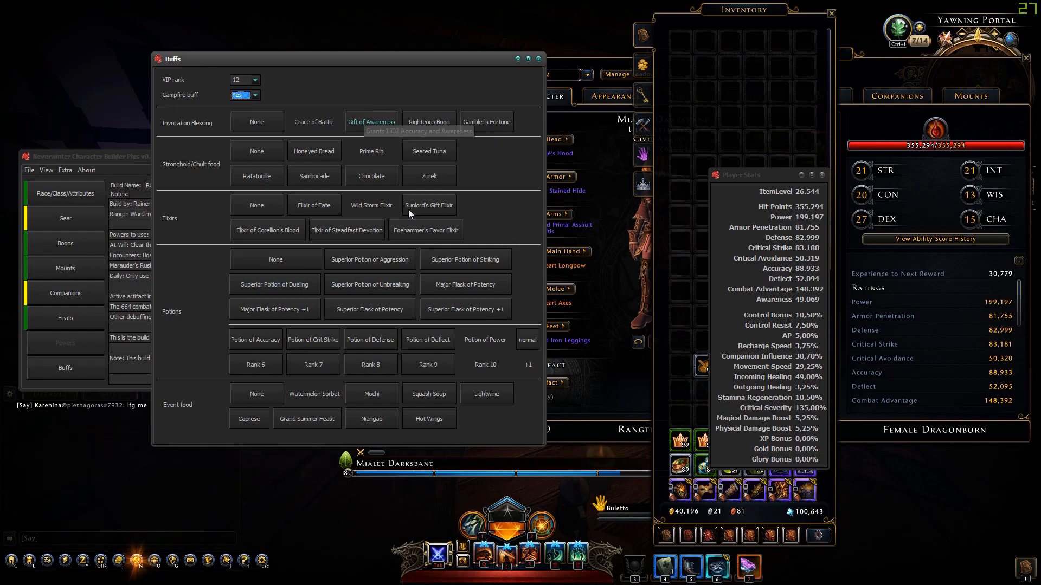
pyautogui.moveTo(728, 205)
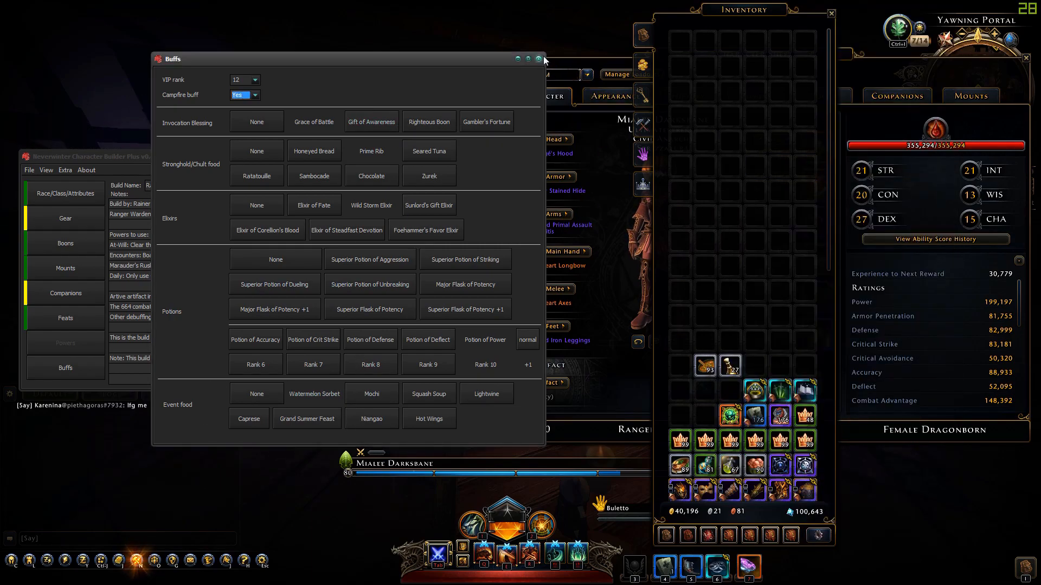
# Step: View the Bulette Pup's stats and powers in game and bring up the builder's Companions page
pyautogui.click(538, 59)
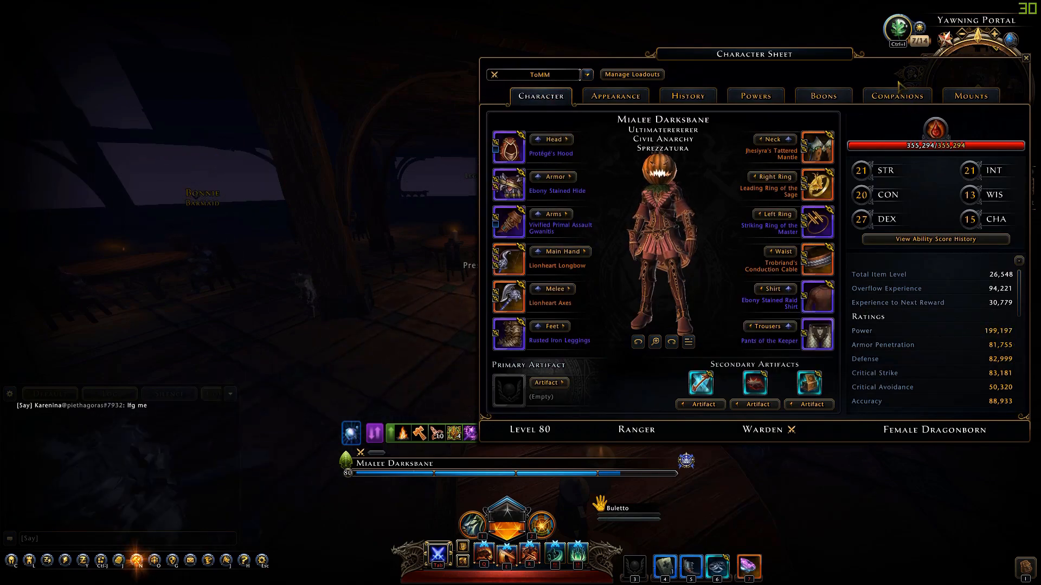
pyautogui.click(897, 95)
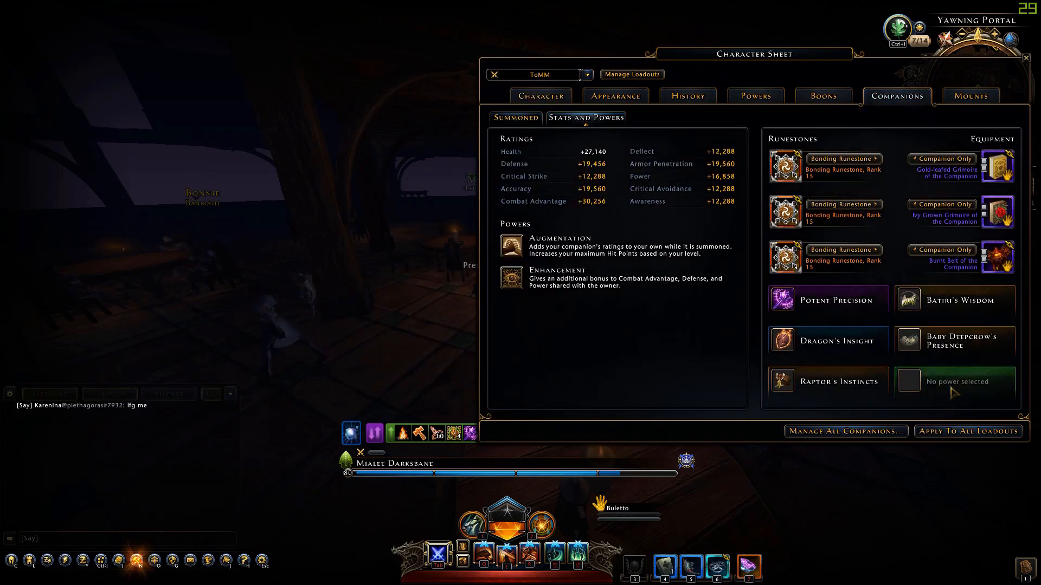
pyautogui.click(907, 382)
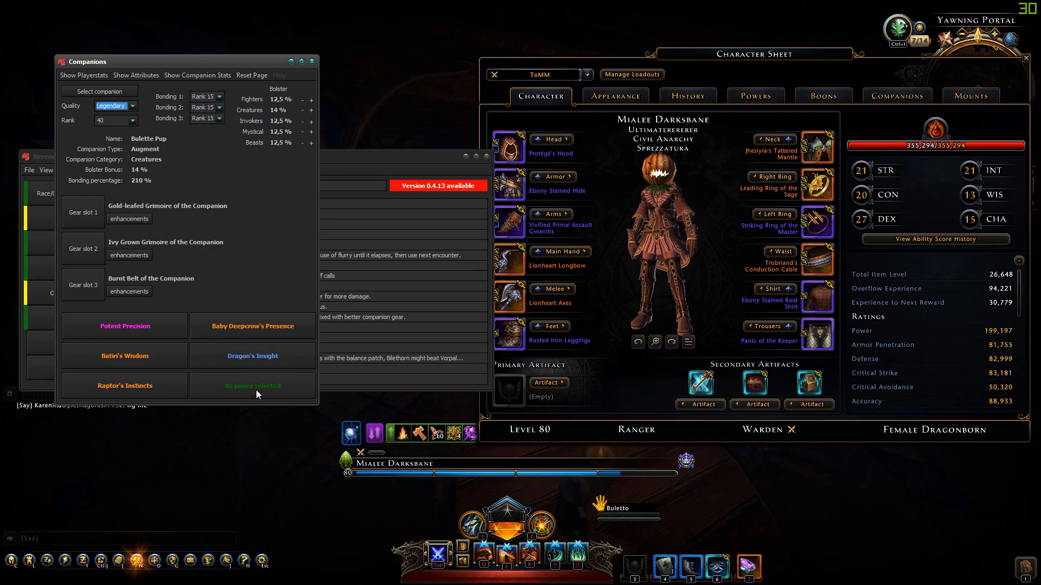
# Step: Fill the empty sixth companion power slot with Compy's Instincts
pyautogui.click(252, 386)
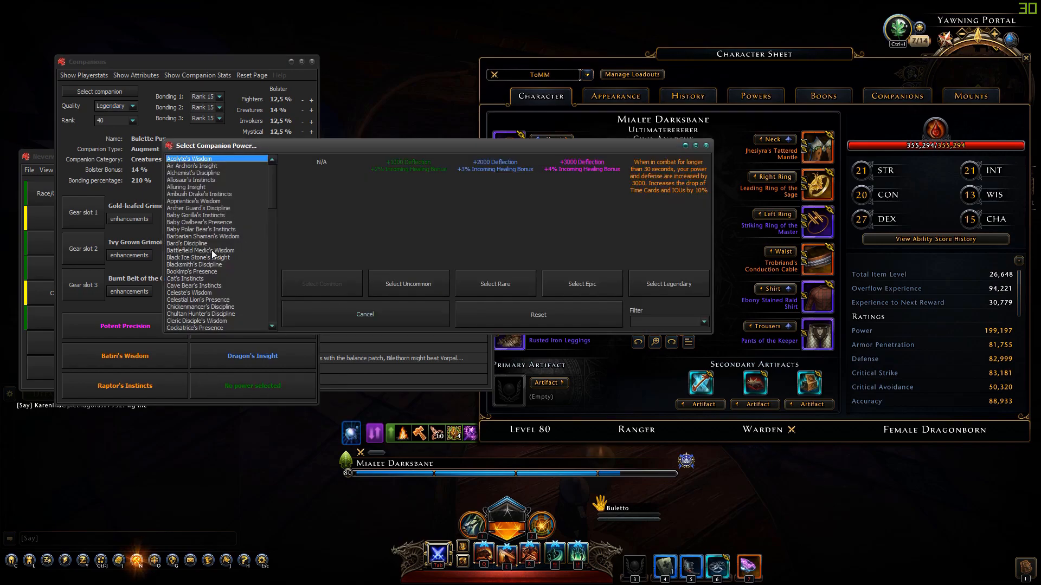
pyautogui.scroll(-3)
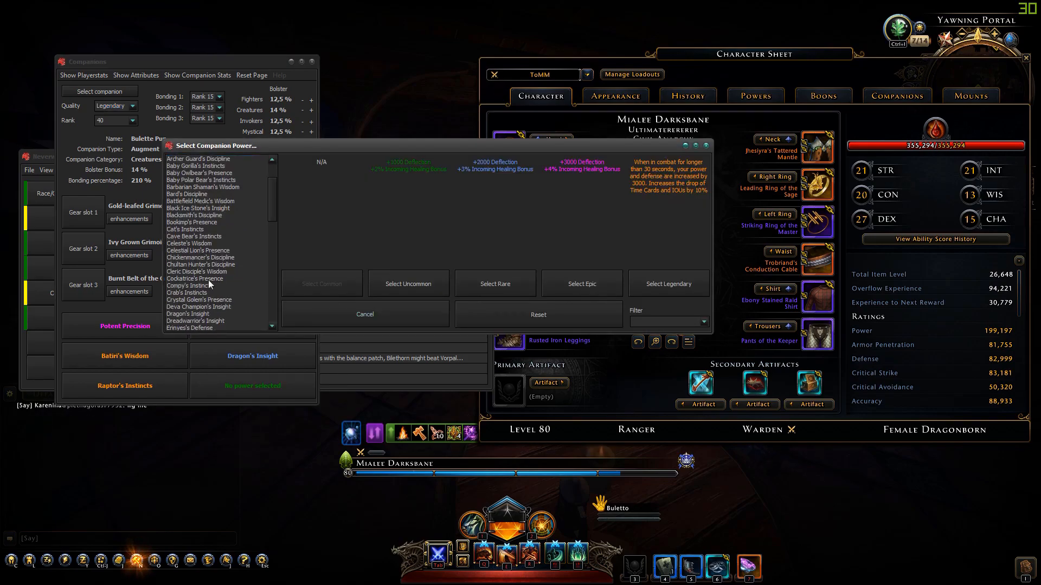
pyautogui.click(190, 285)
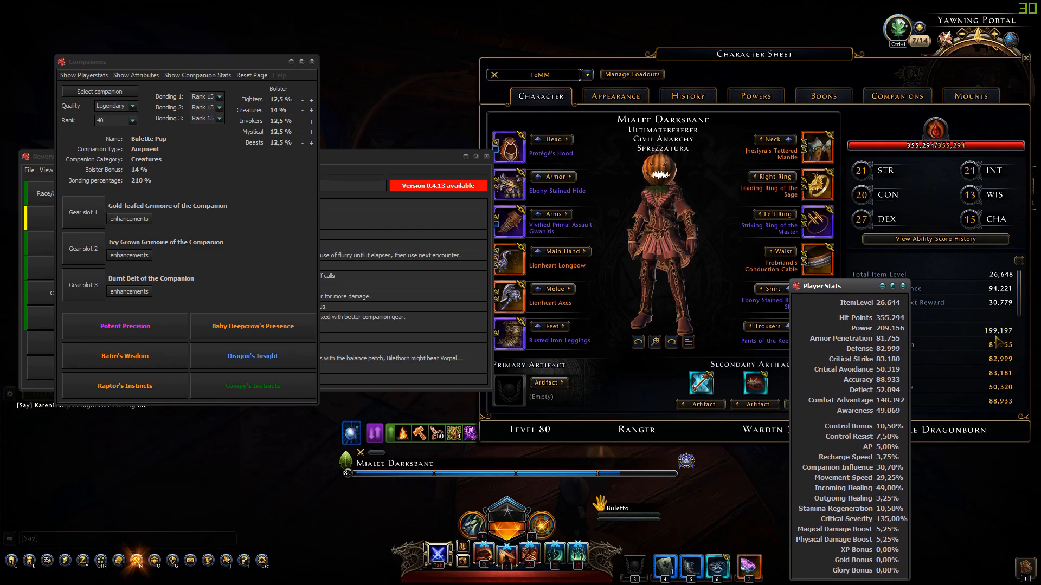
pyautogui.moveTo(846, 330)
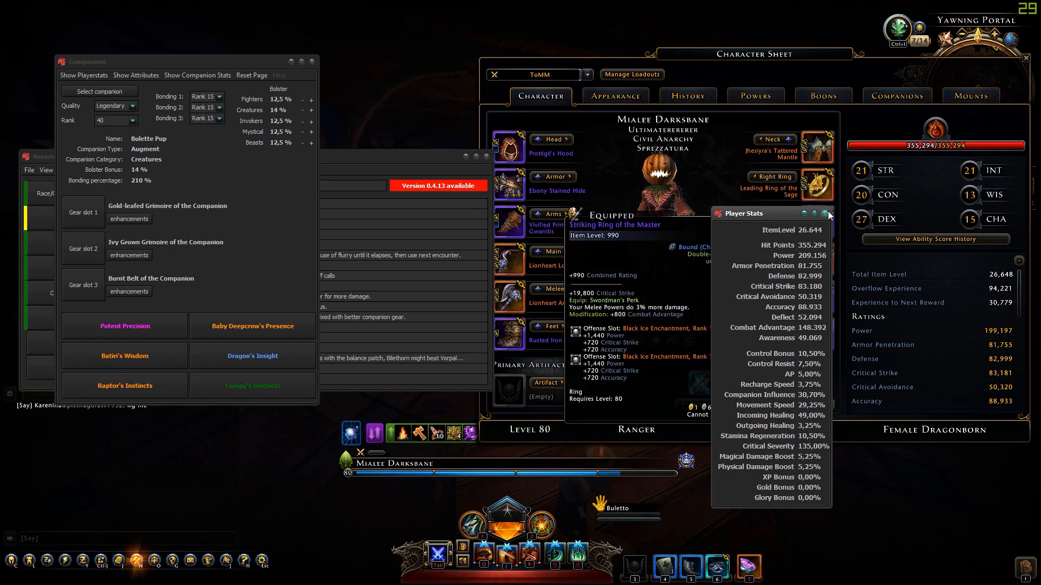
pyautogui.moveTo(829, 214)
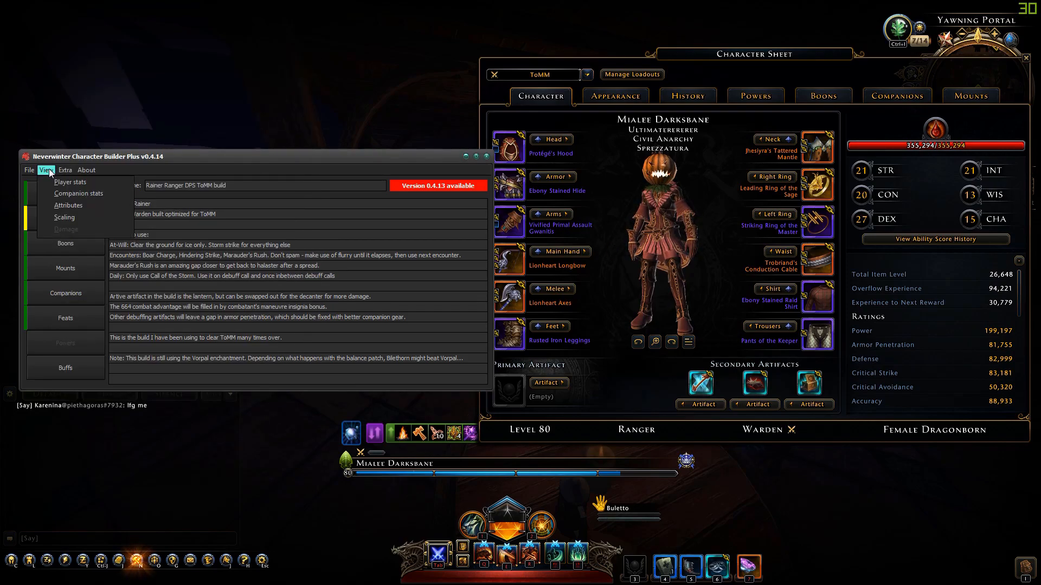
pyautogui.click(69, 183)
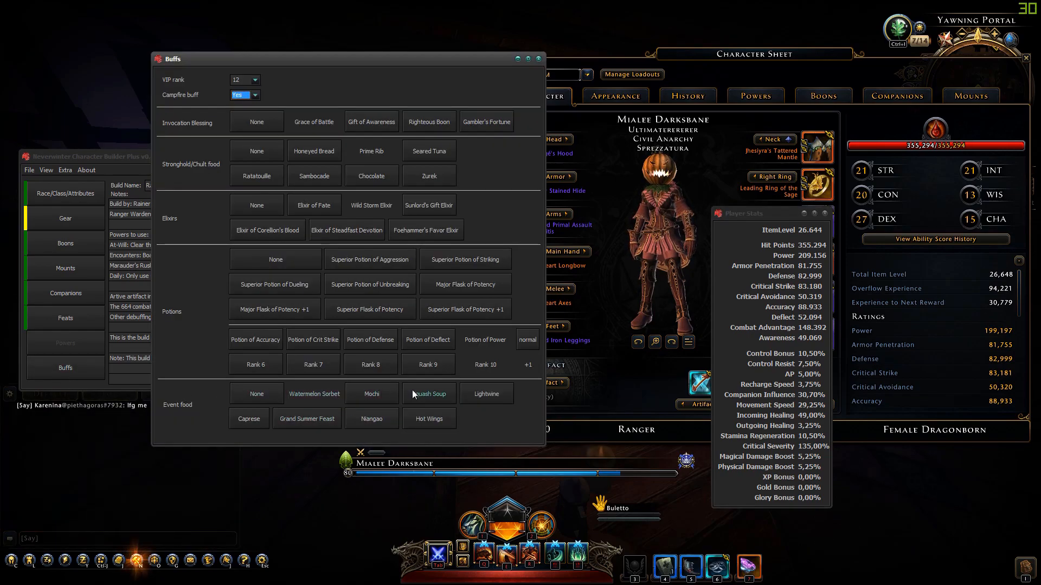
pyautogui.moveTo(486, 393)
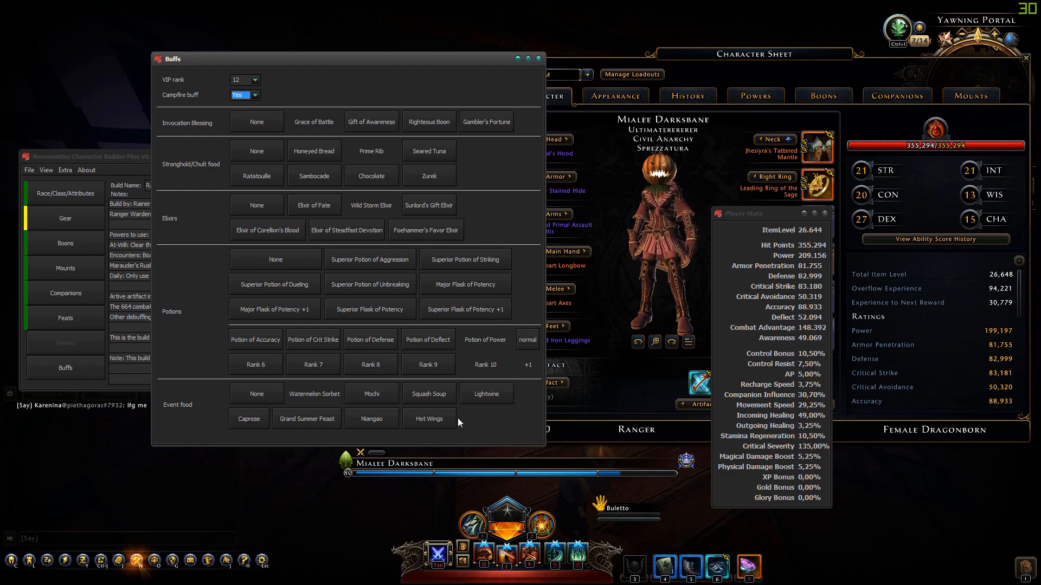
pyautogui.moveTo(825, 214)
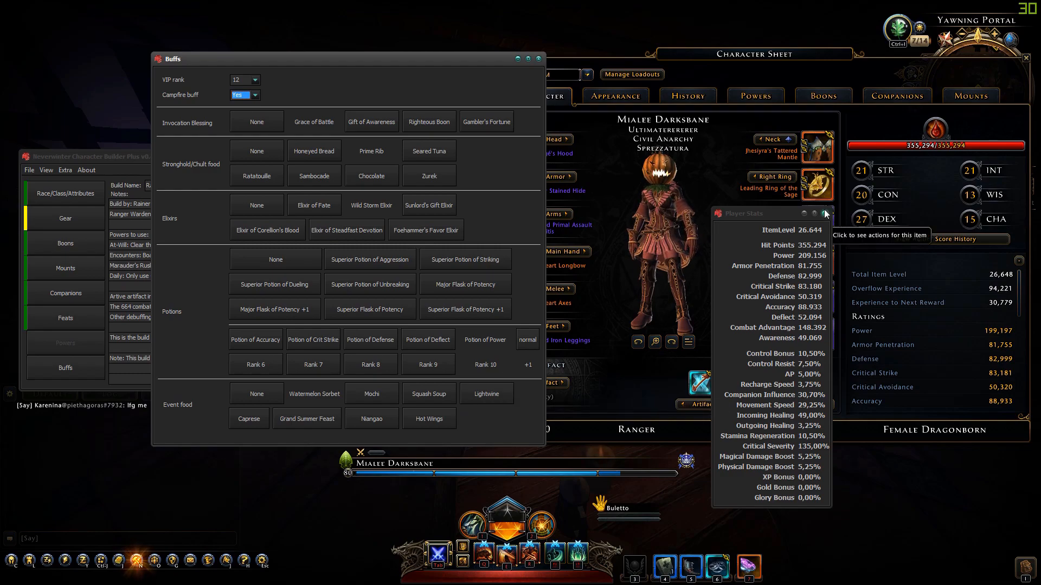
pyautogui.moveTo(826, 213)
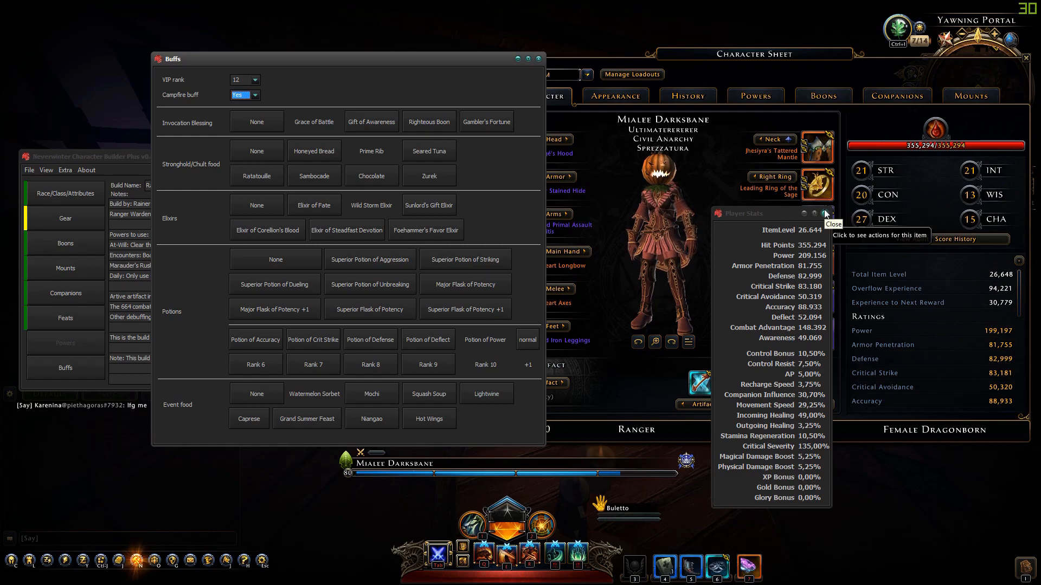